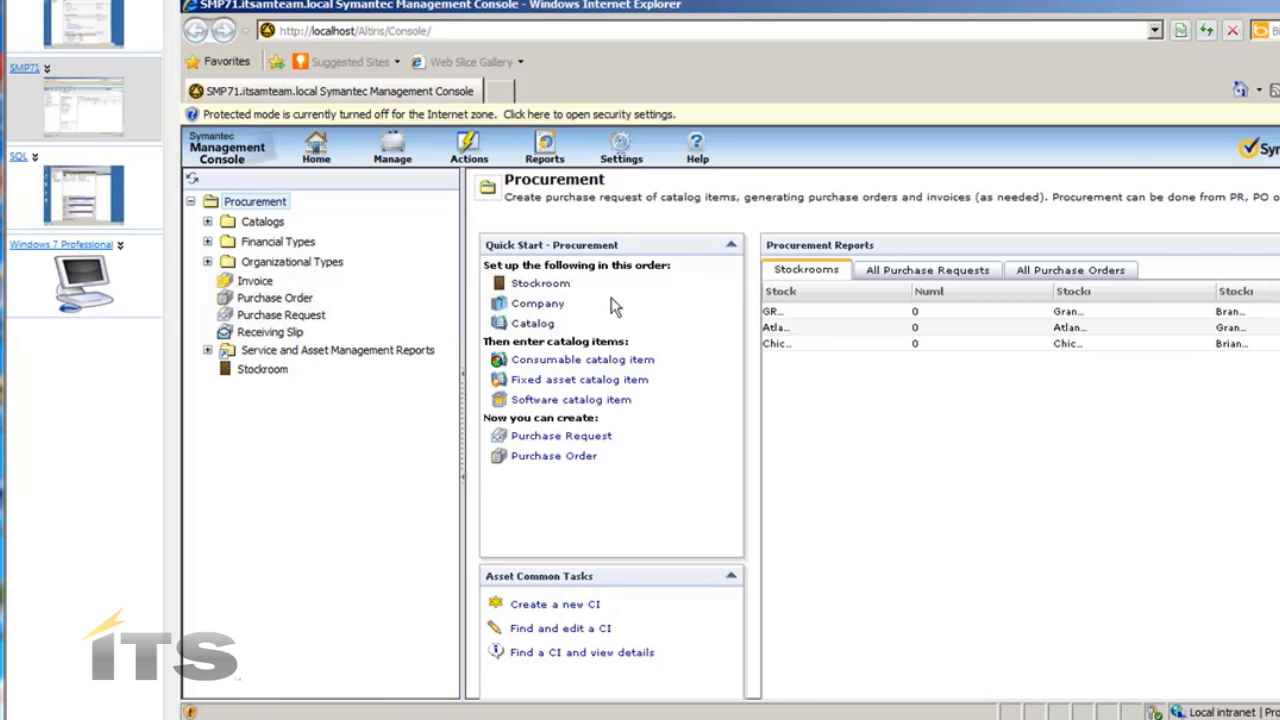
mouse_move(595, 275)
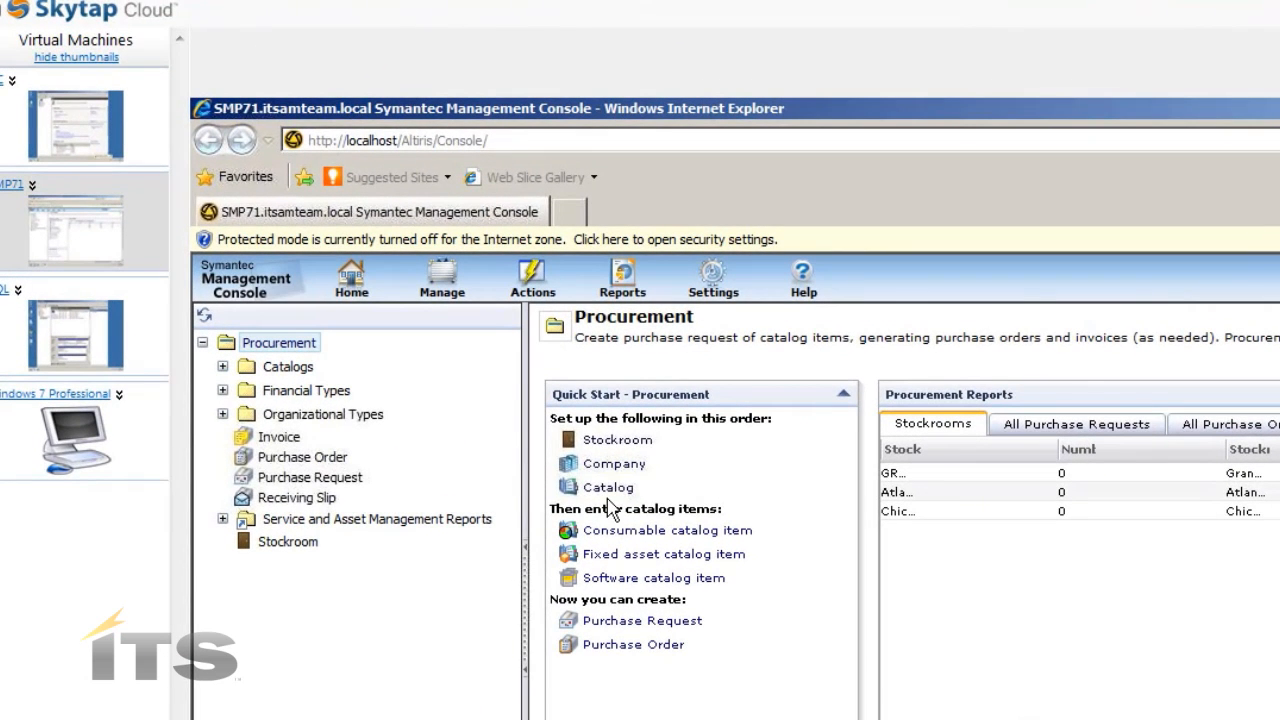
mouse_move(617, 440)
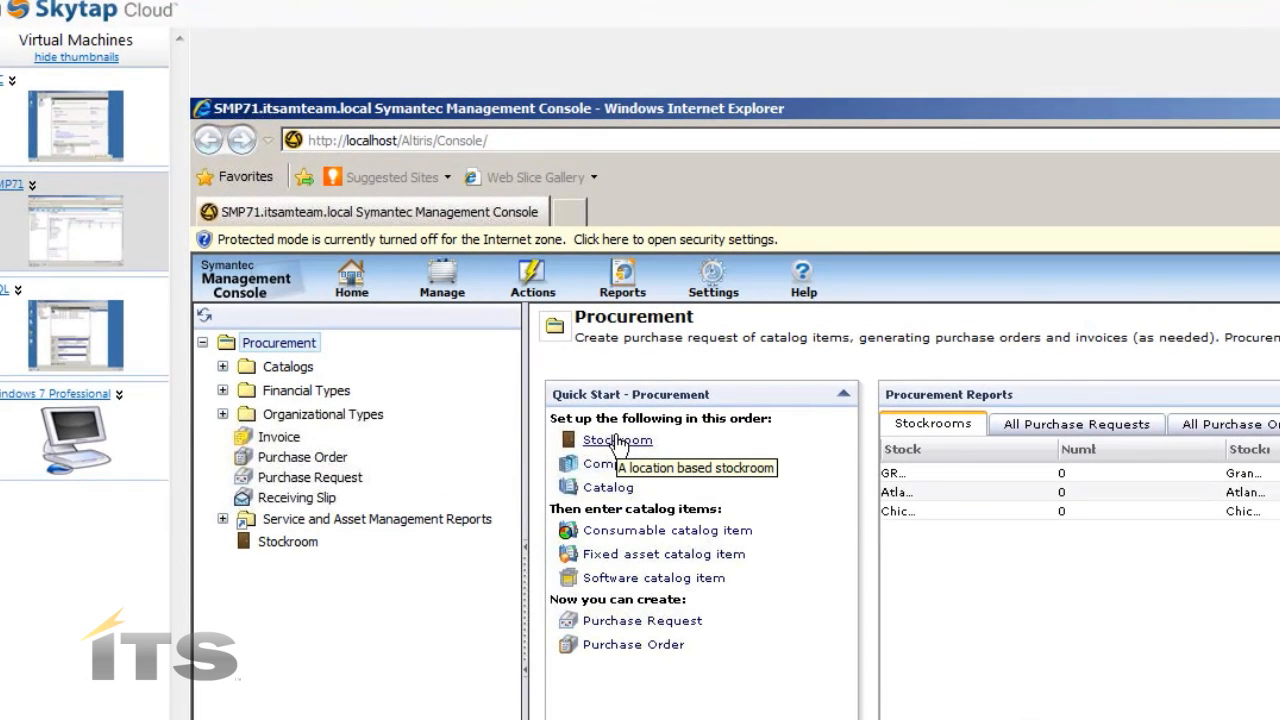
Open a blank stockroom configuration item form from the Quick Start Stockroom link.
click(616, 440)
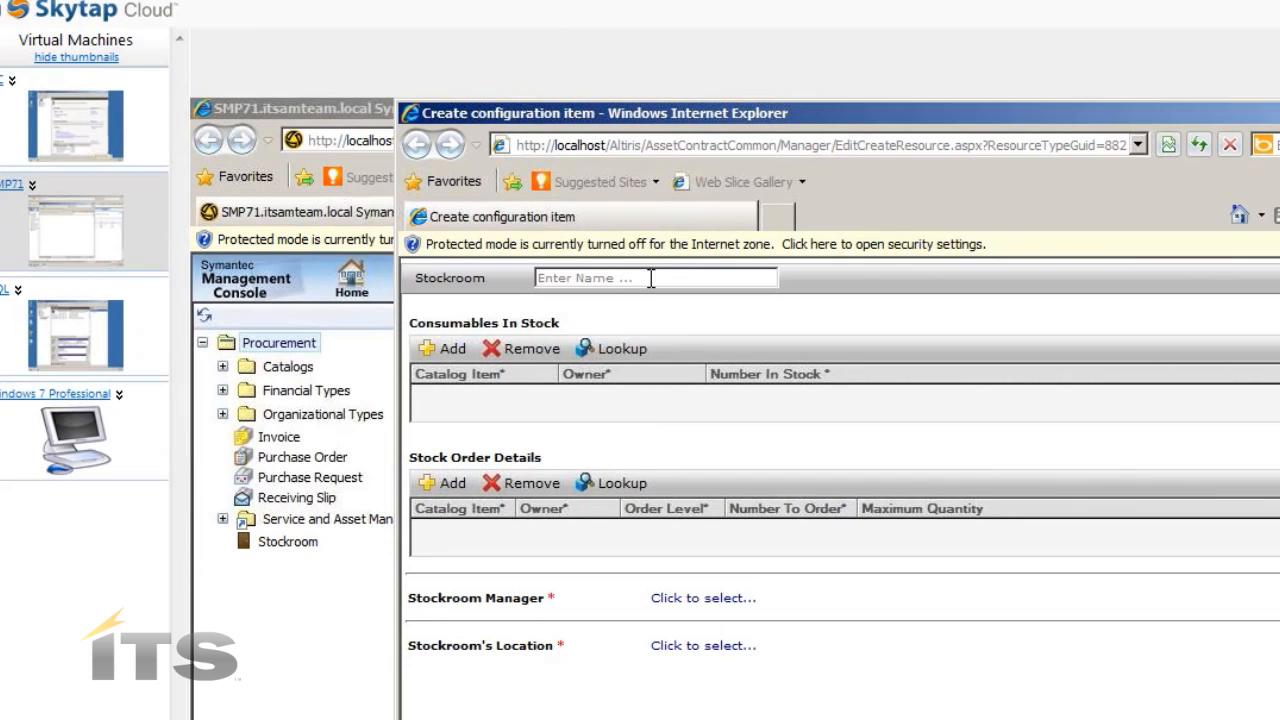
click(655, 277)
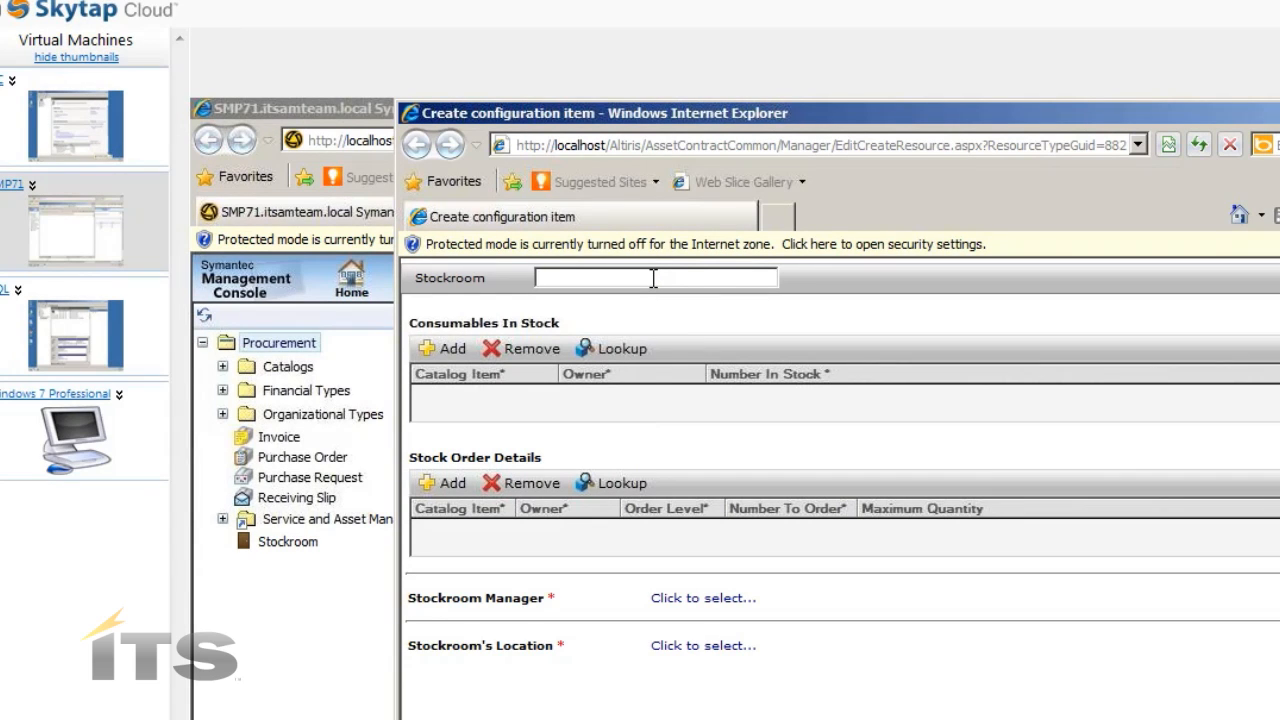
text(Main)
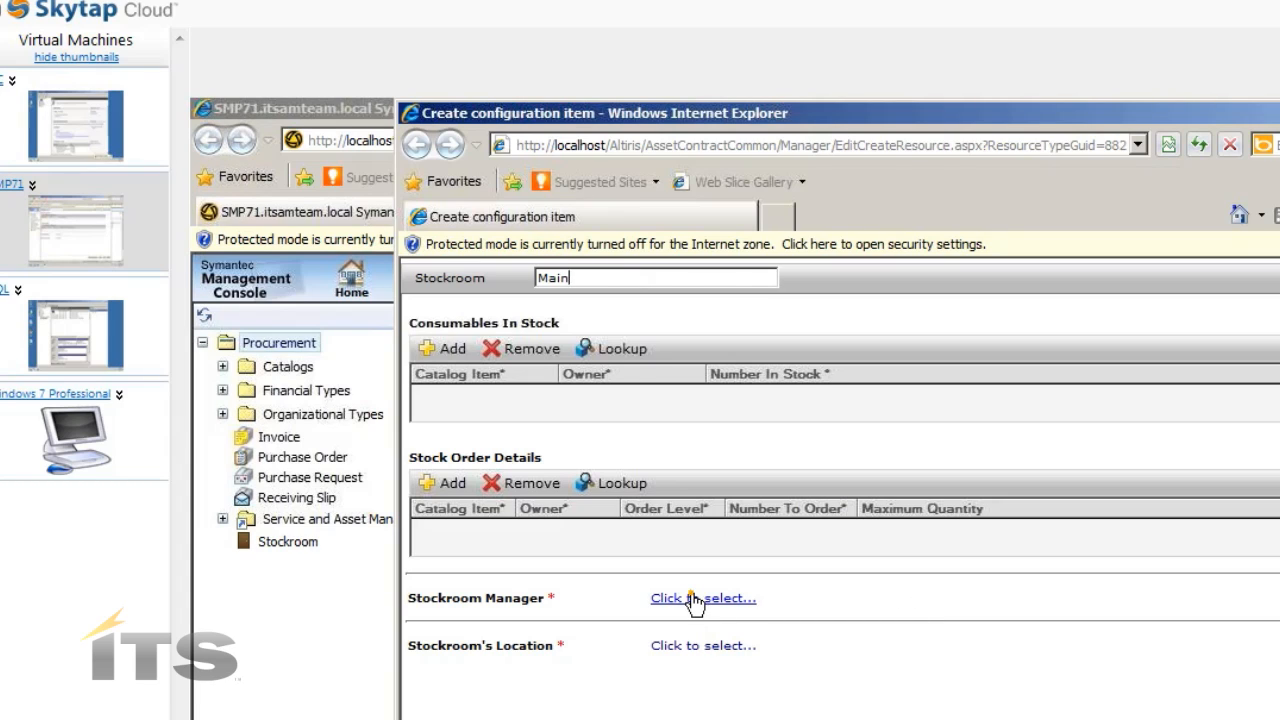
click(702, 597)
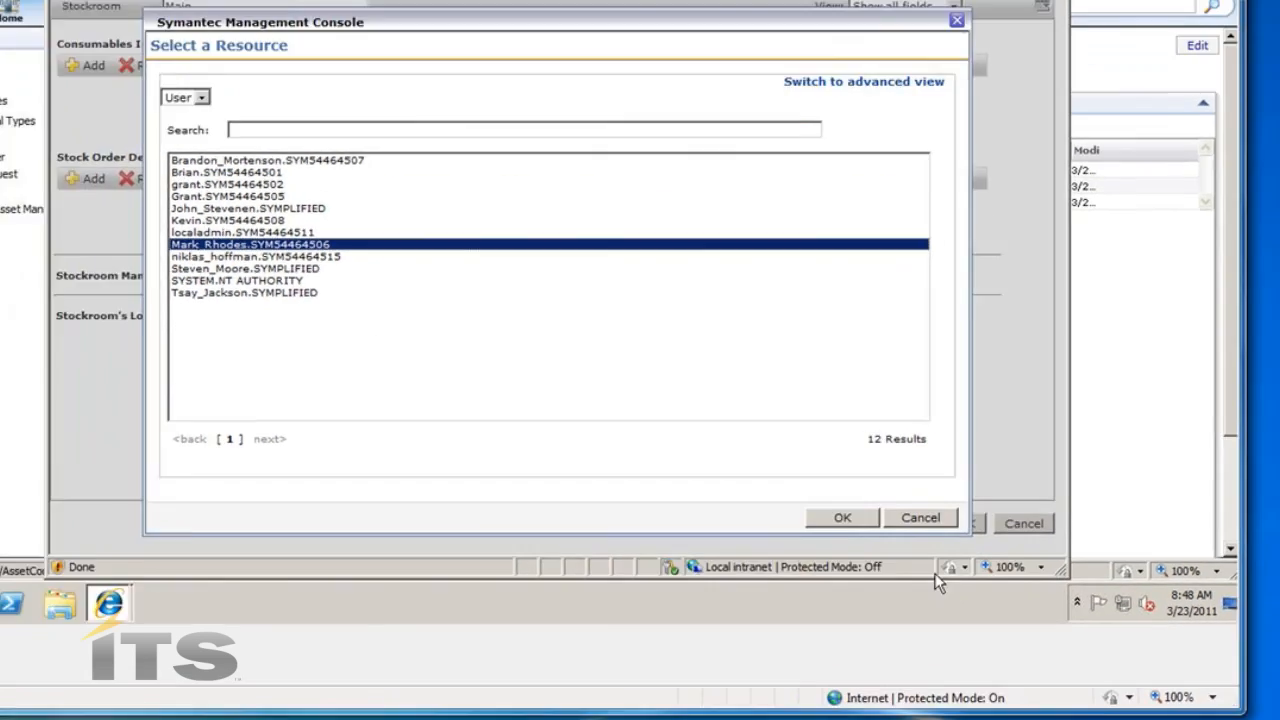
click(841, 517)
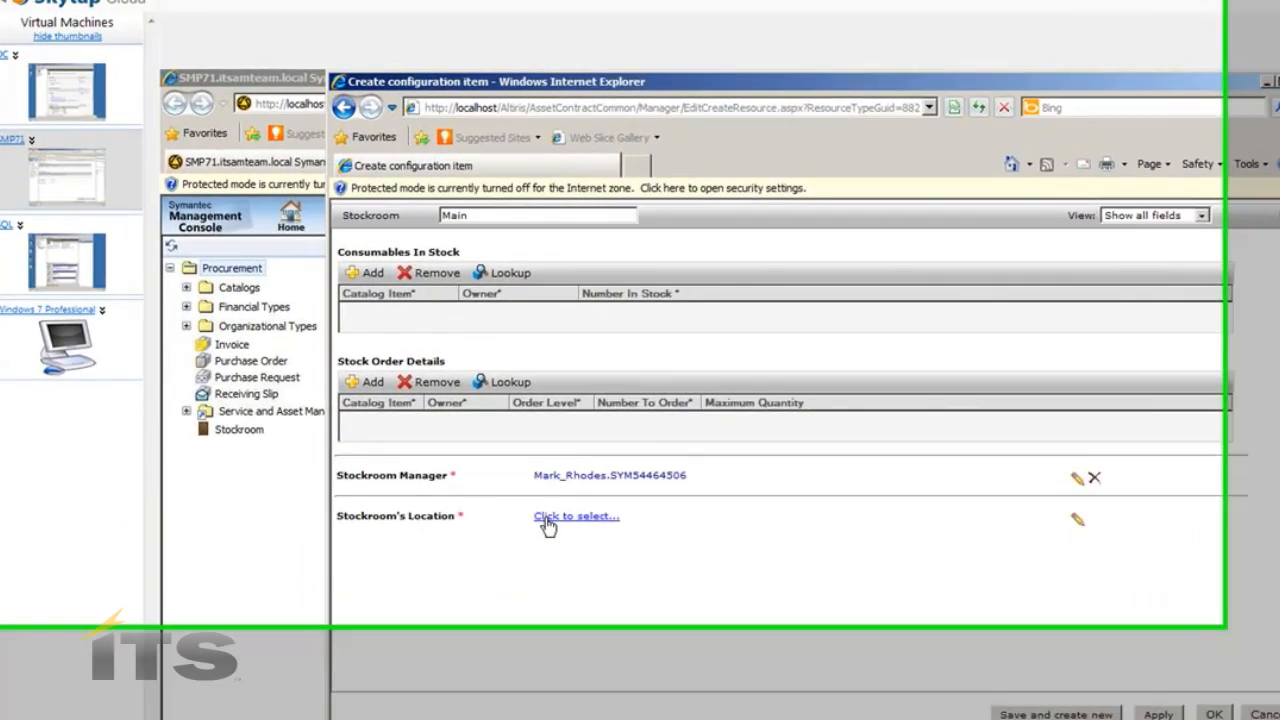
Set the stockroom location to Chicago, which errors because Chicago already has a stockroom.
click(575, 516)
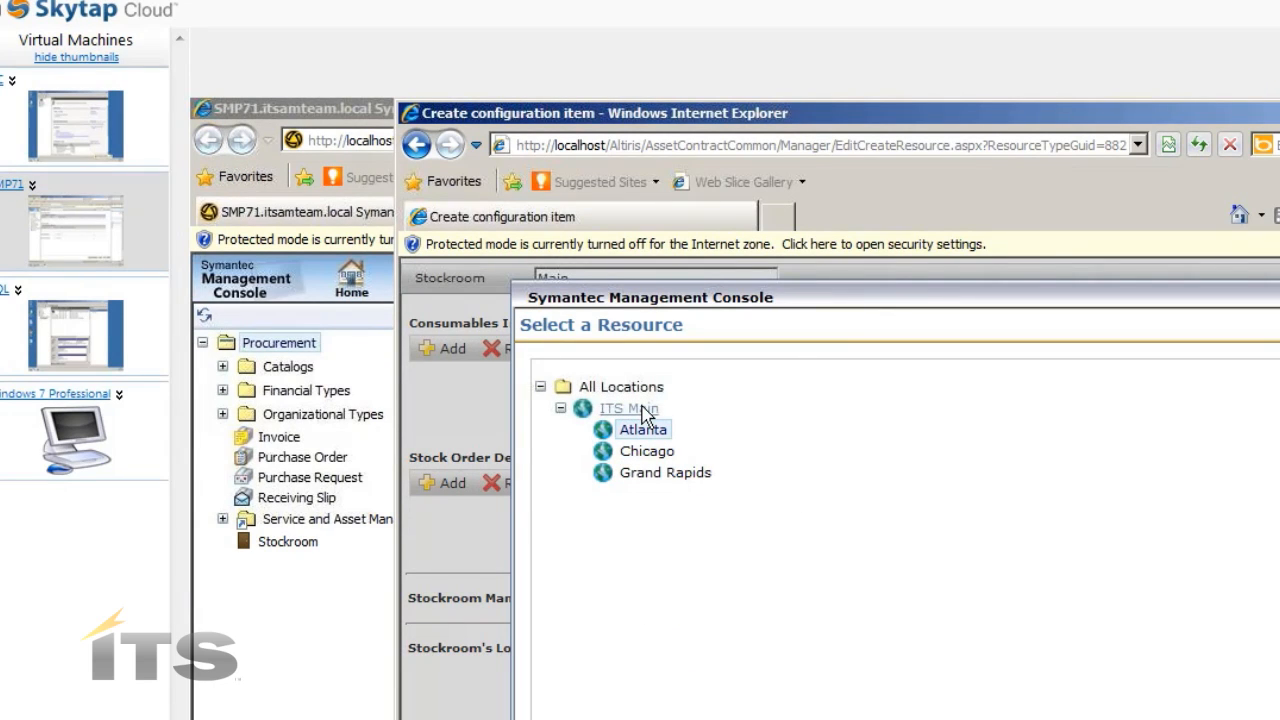
click(629, 408)
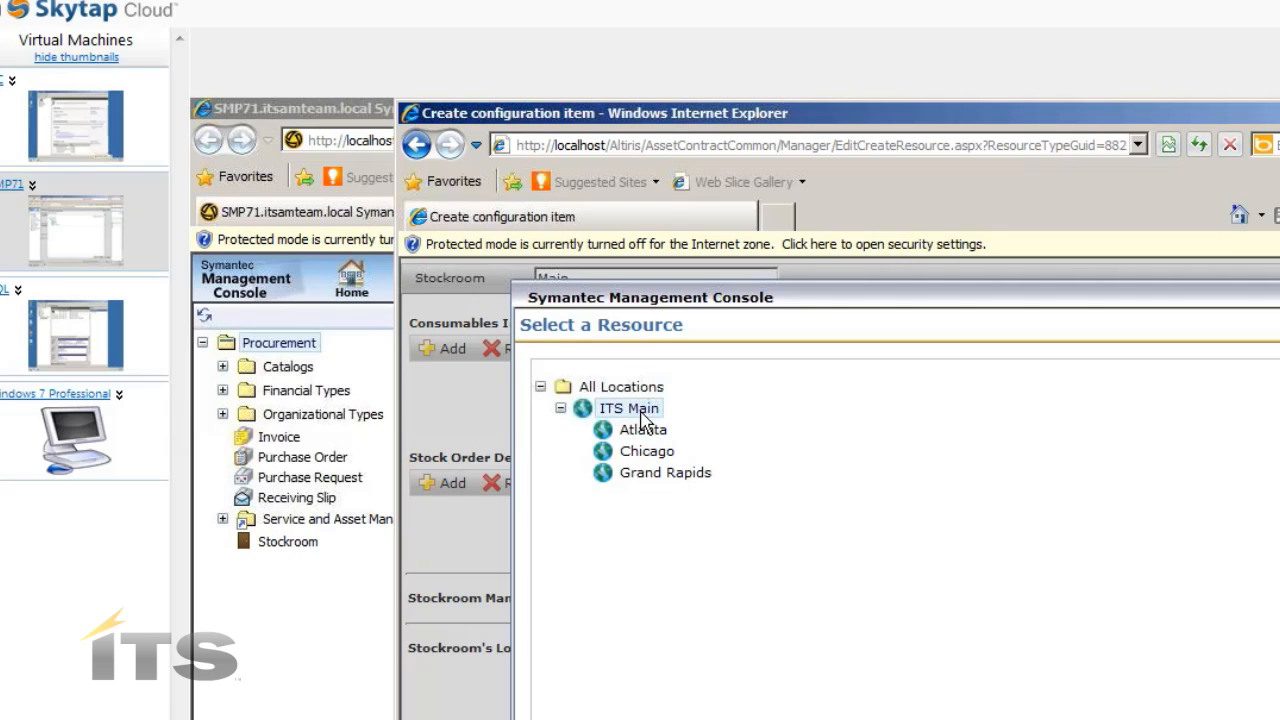
mouse_move(646, 451)
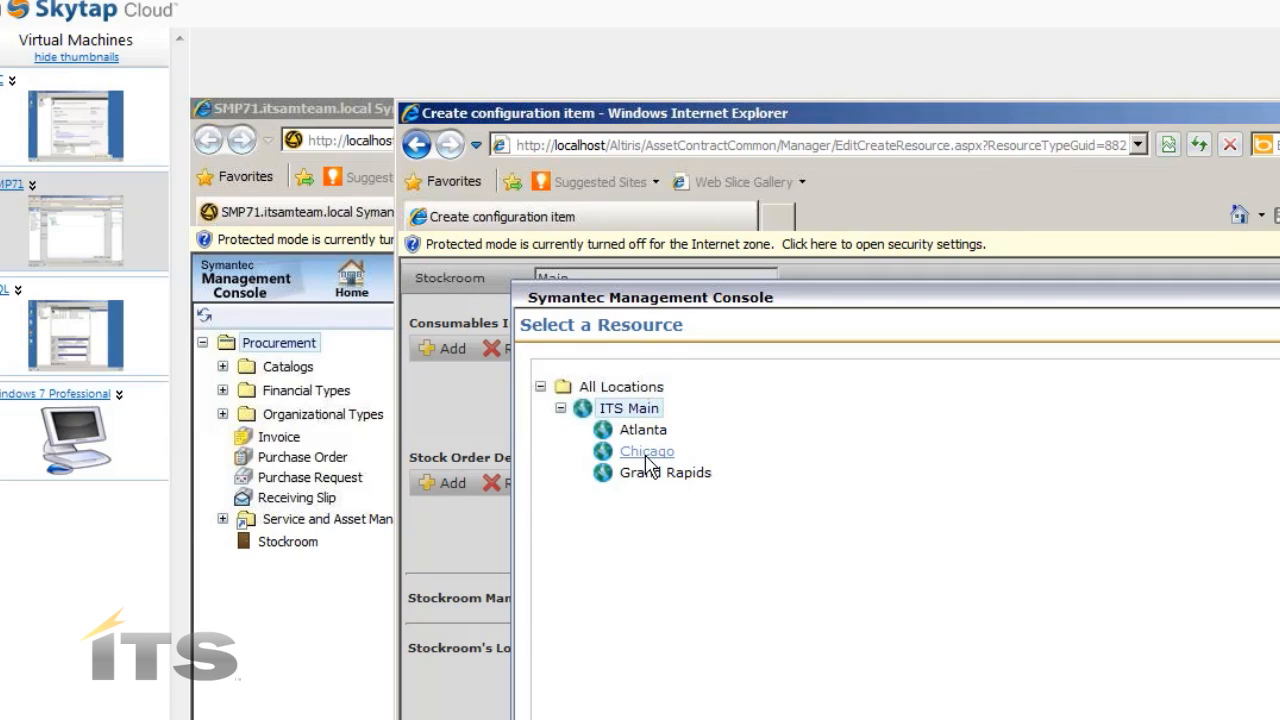
click(646, 451)
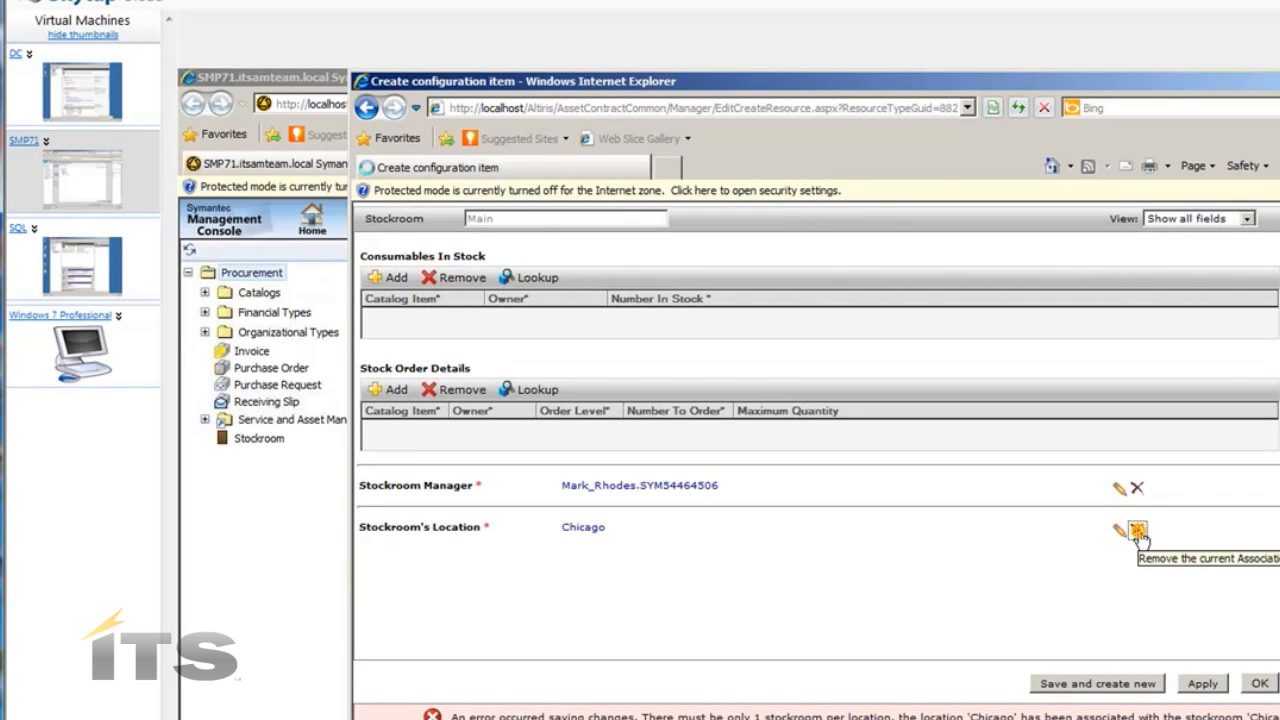
Replace the Chicago location with ITS Main and apply until changes are saved.
click(1137, 530)
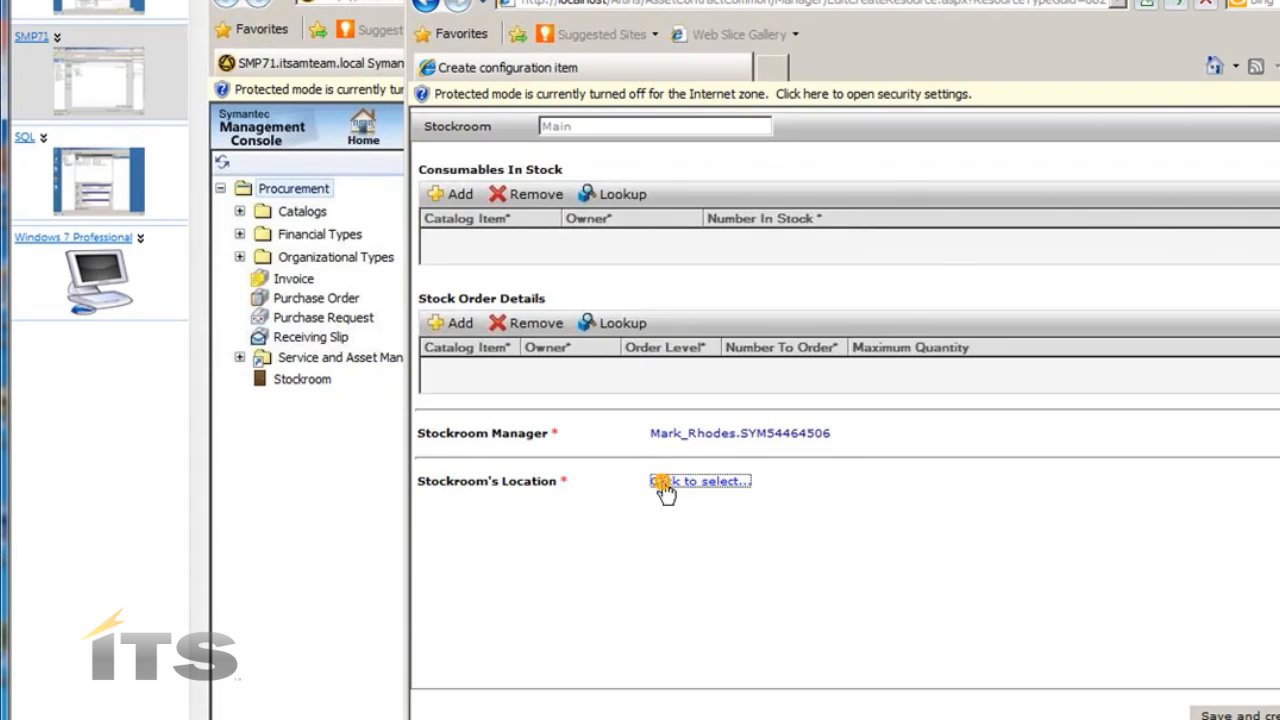
click(700, 481)
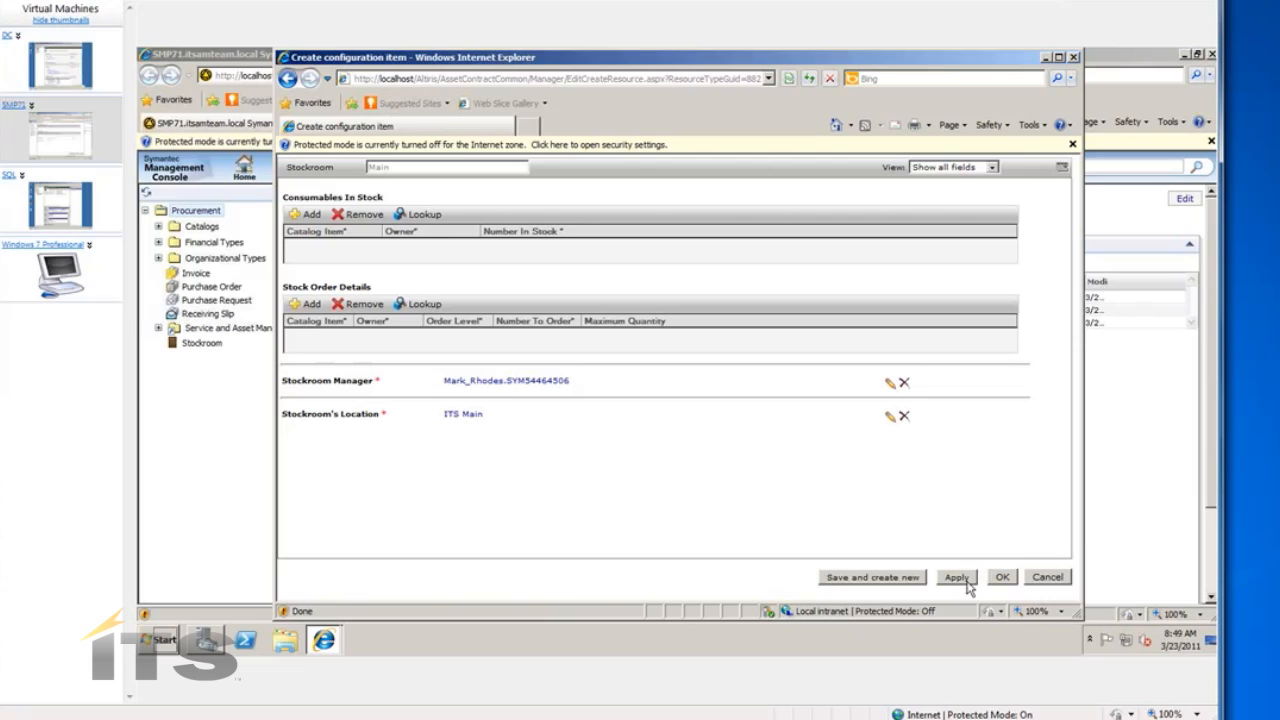
click(1001, 577)
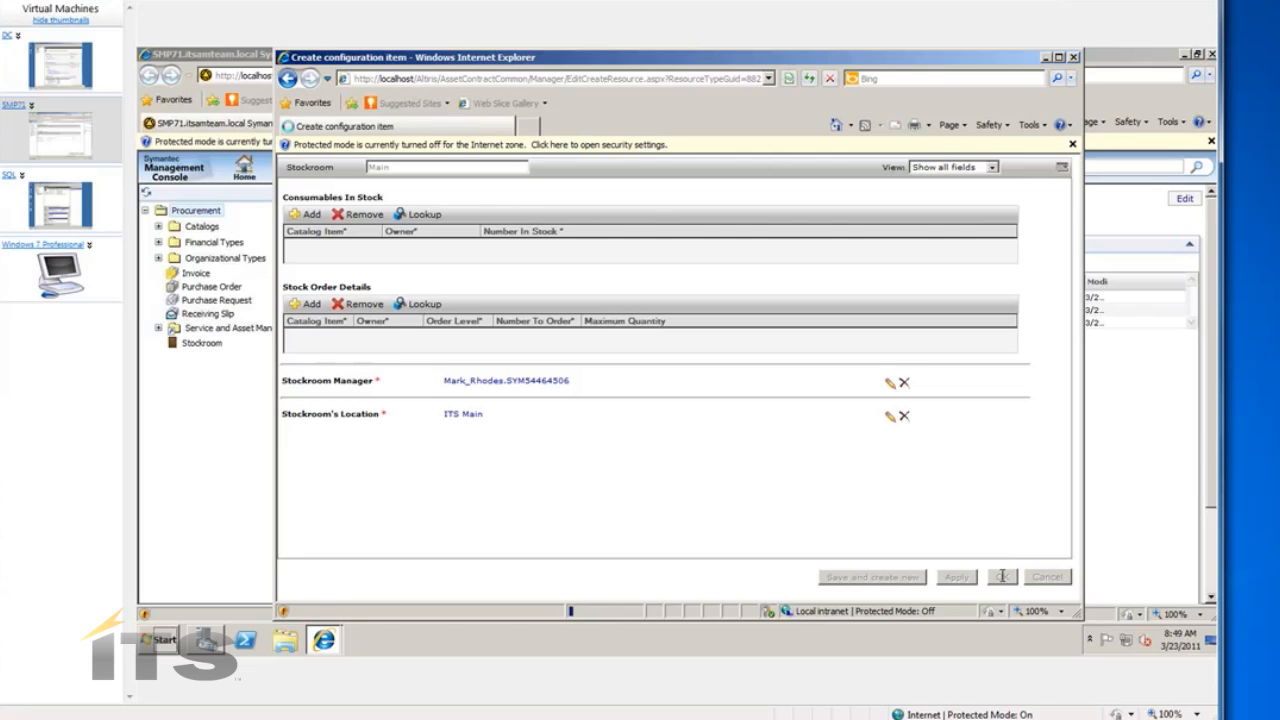
click(1001, 577)
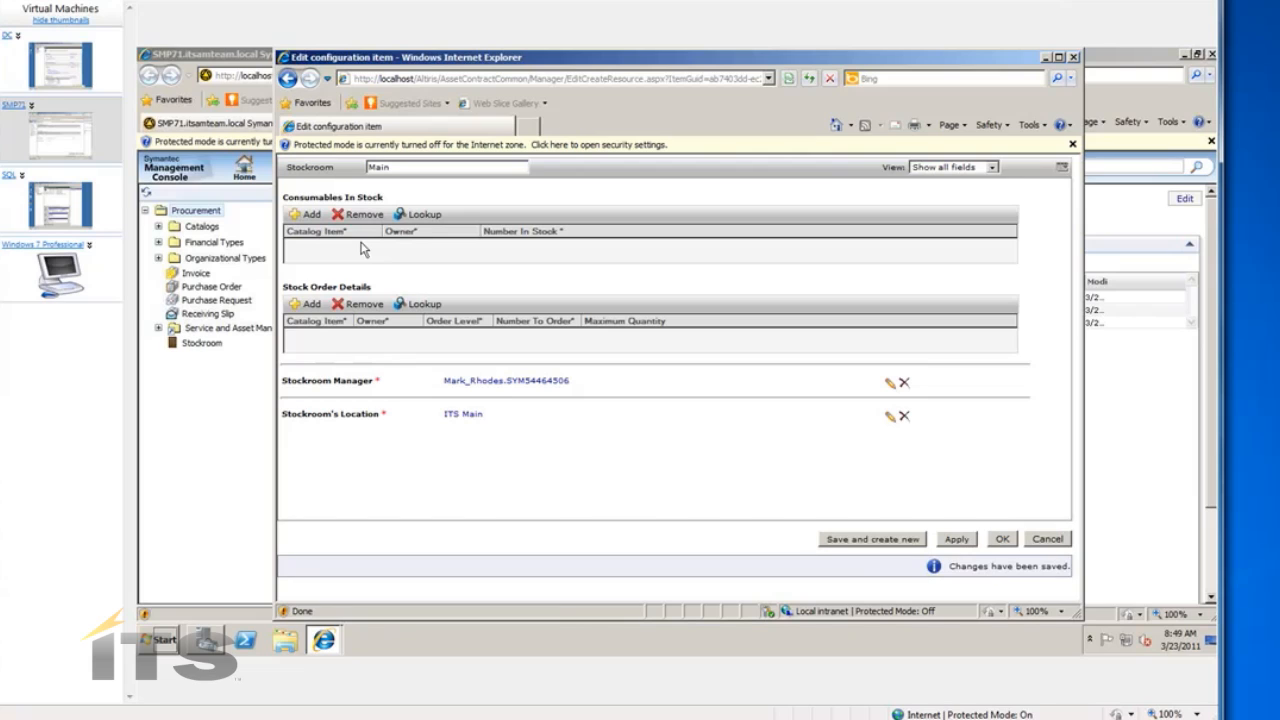
mouse_move(810, 373)
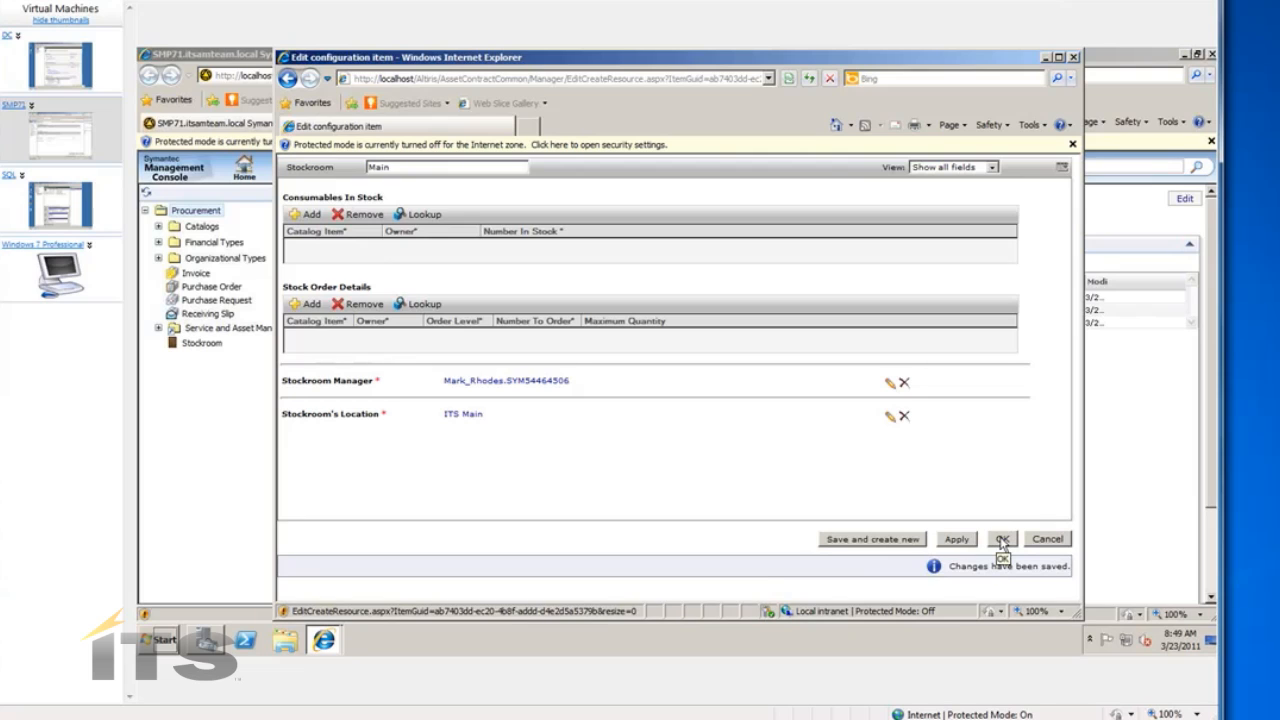
Close the Main stockroom editor, confirming the window-close prompt.
click(1001, 539)
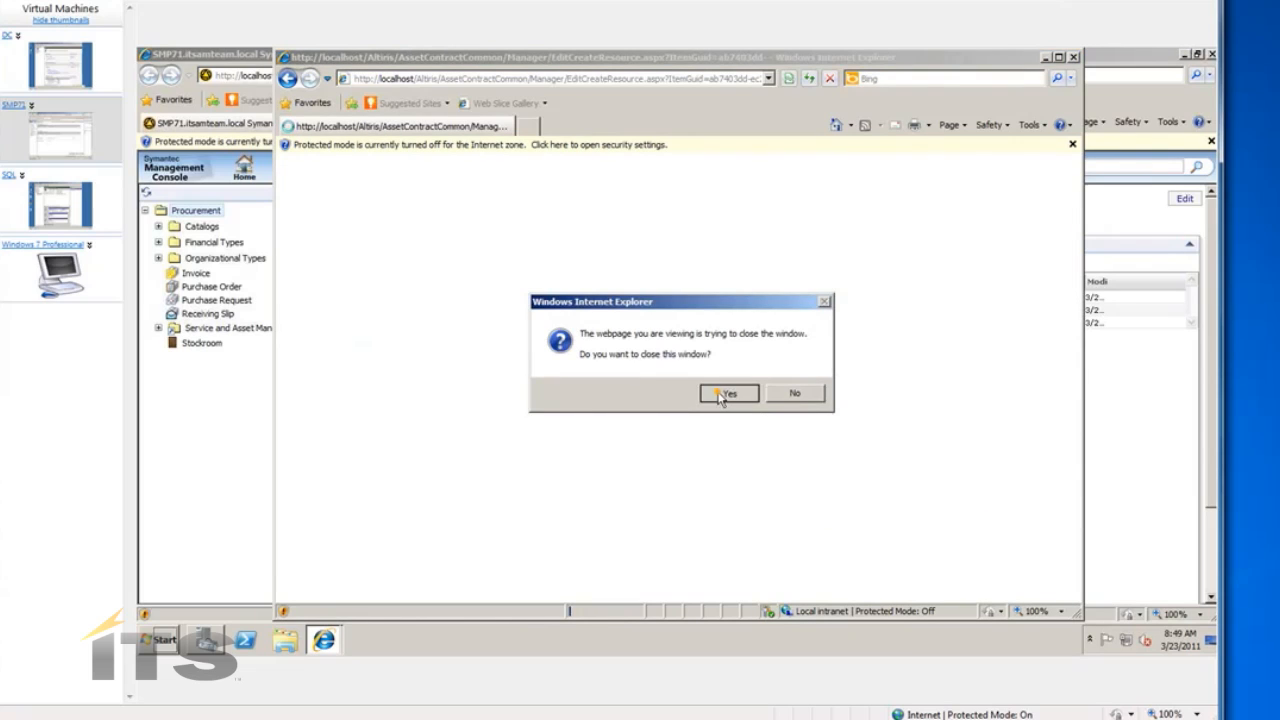
click(728, 393)
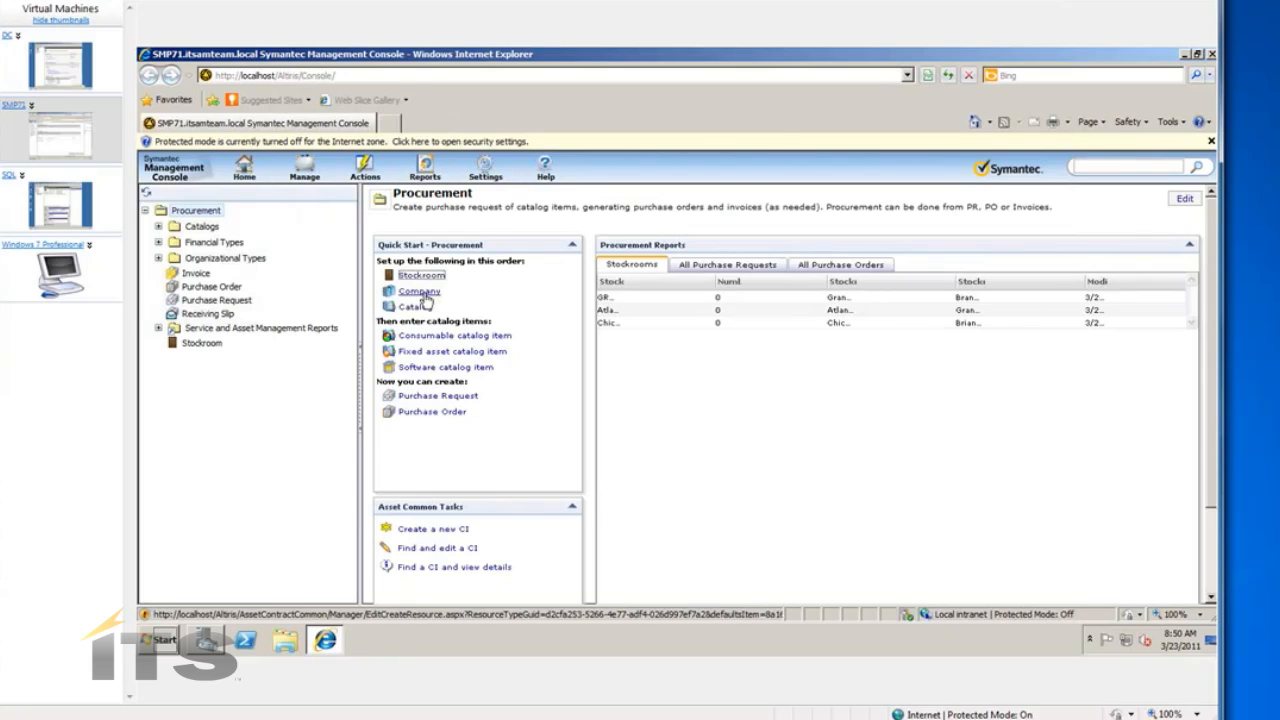
mouse_move(419, 291)
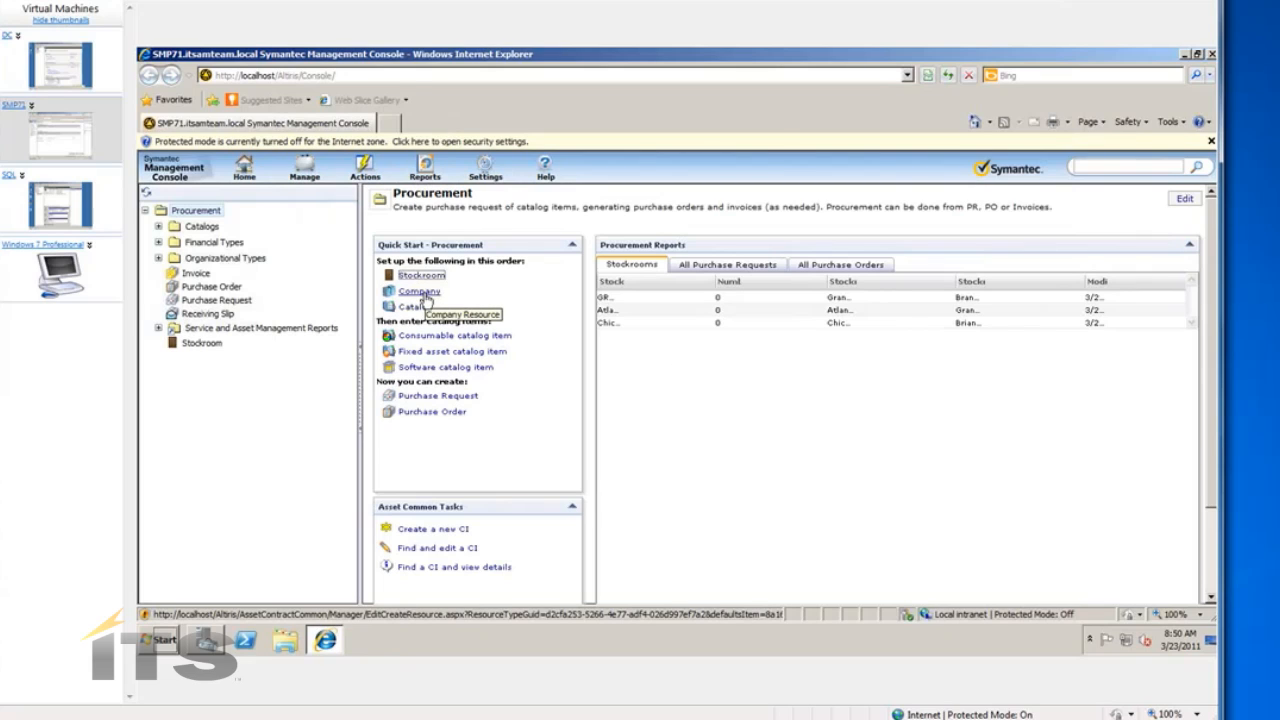
Create a new company configuration item named 'ACME Company'.
click(418, 291)
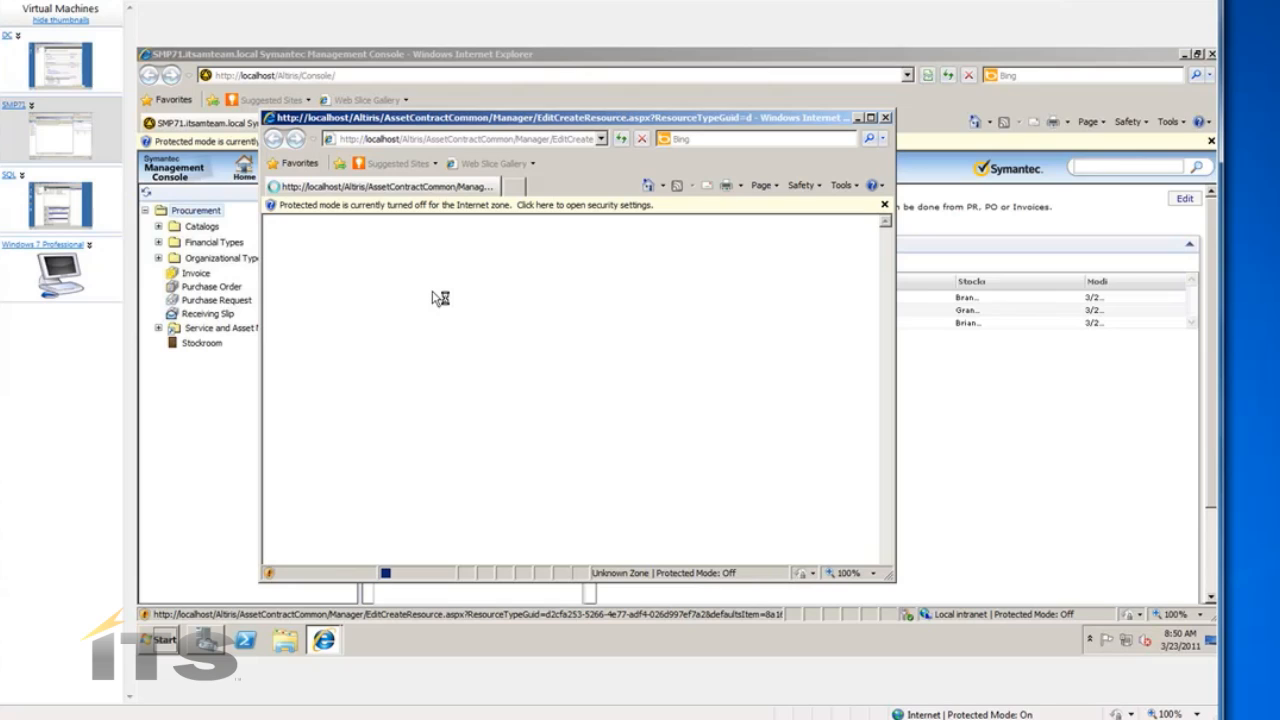
mouse_move(343, 236)
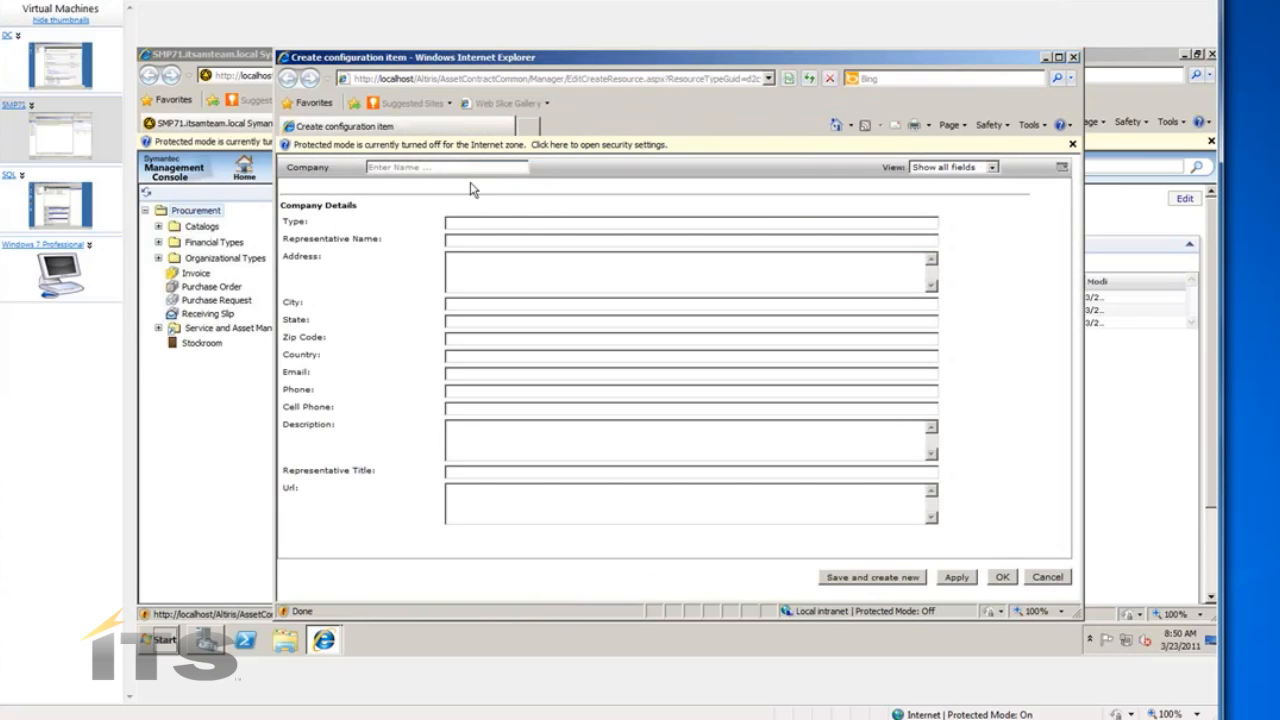
click(445, 166)
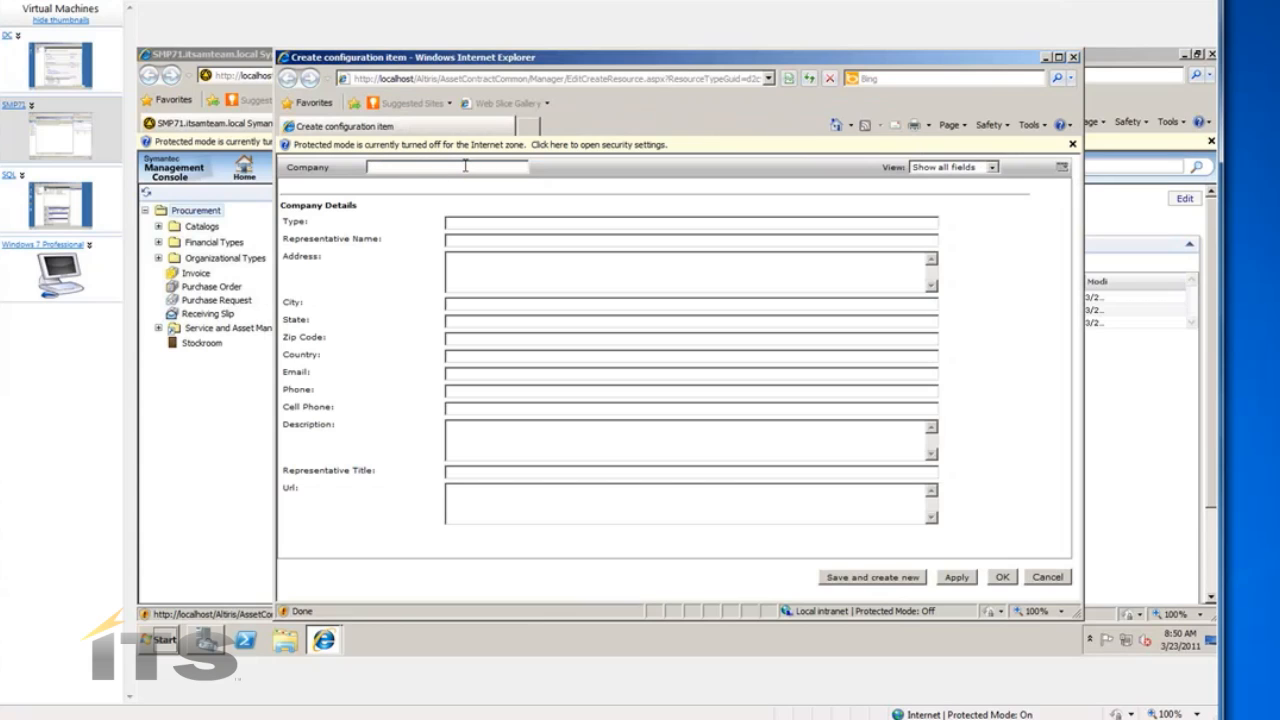
text(ACME Company)
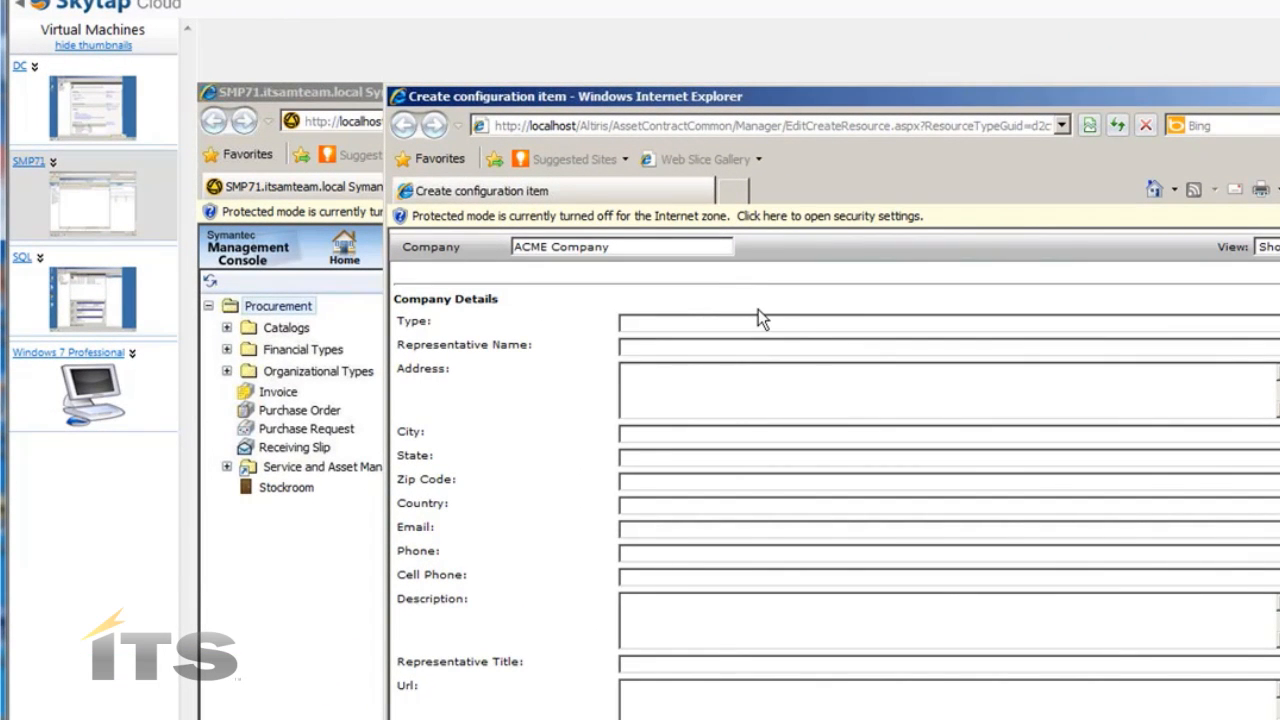
mouse_move(869, 342)
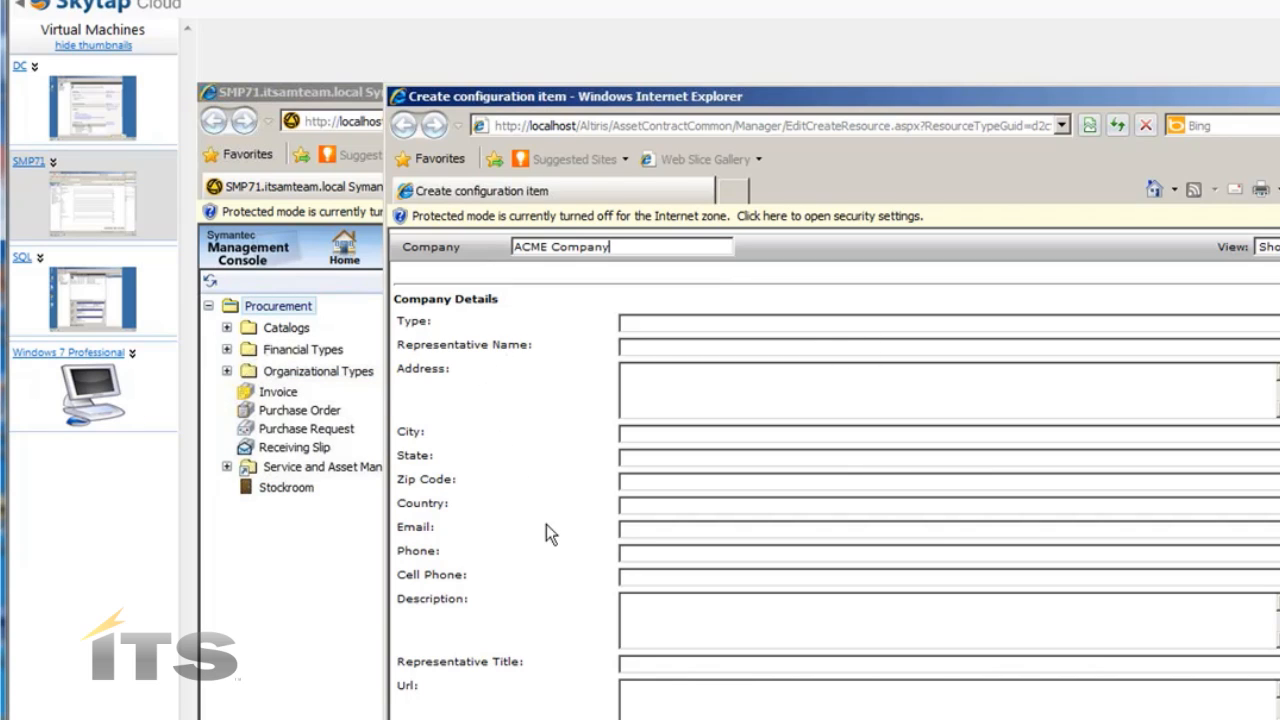
mouse_move(457, 504)
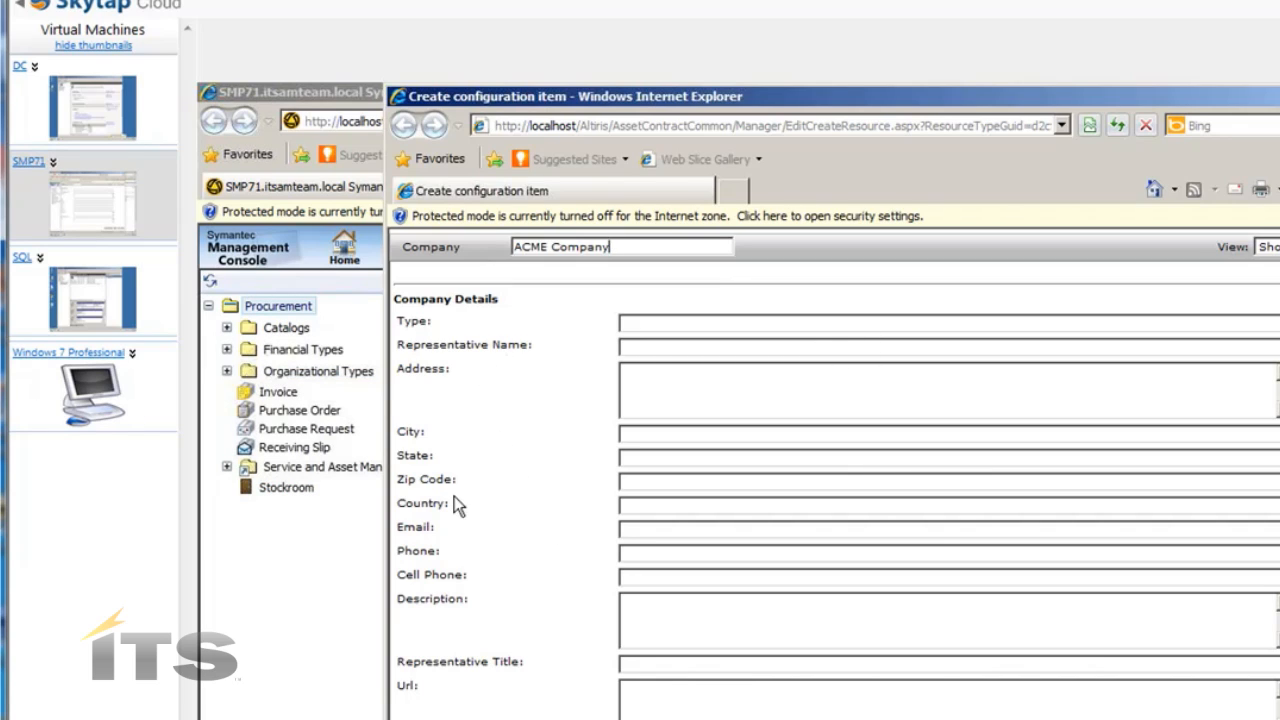
mouse_move(483, 396)
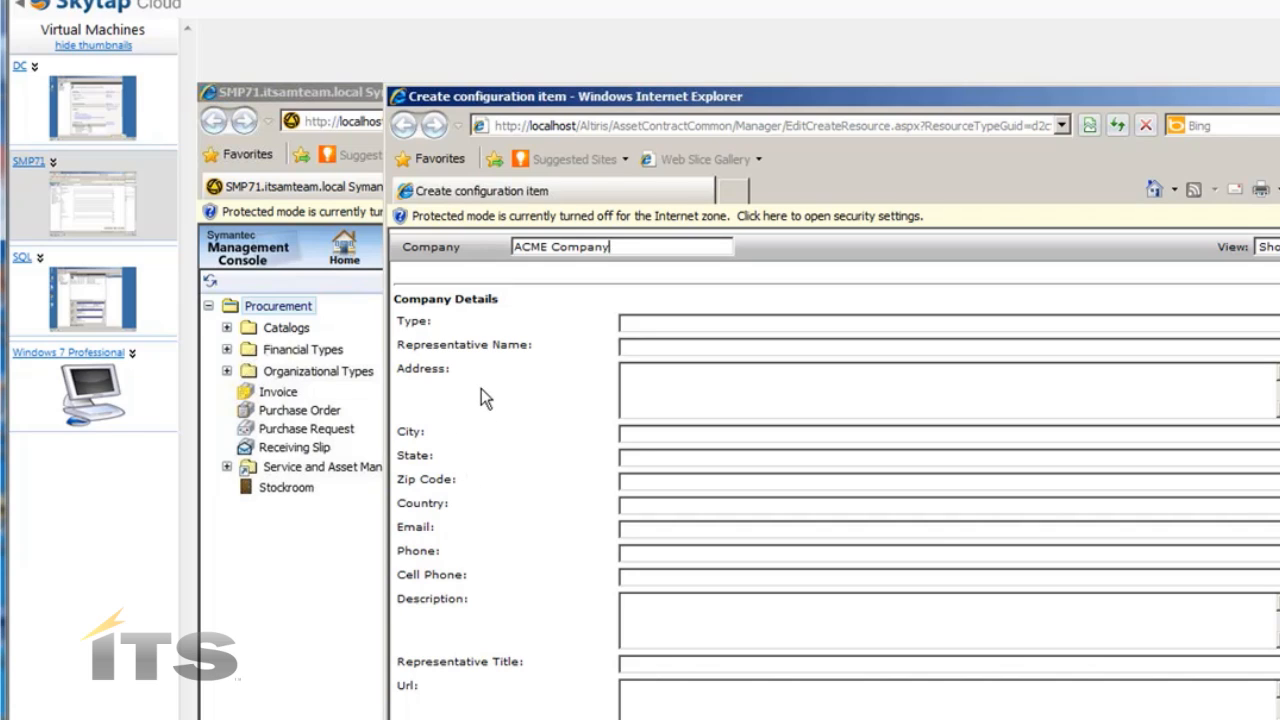
mouse_move(490, 398)
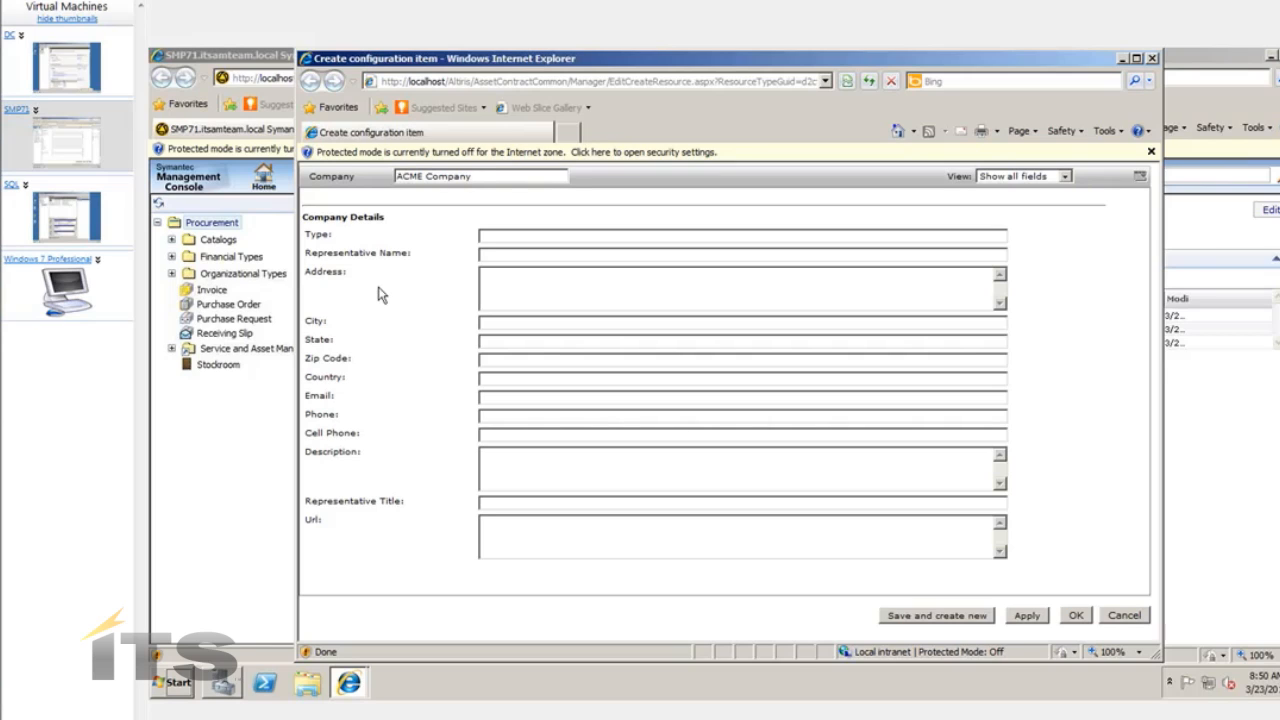
click(480, 175)
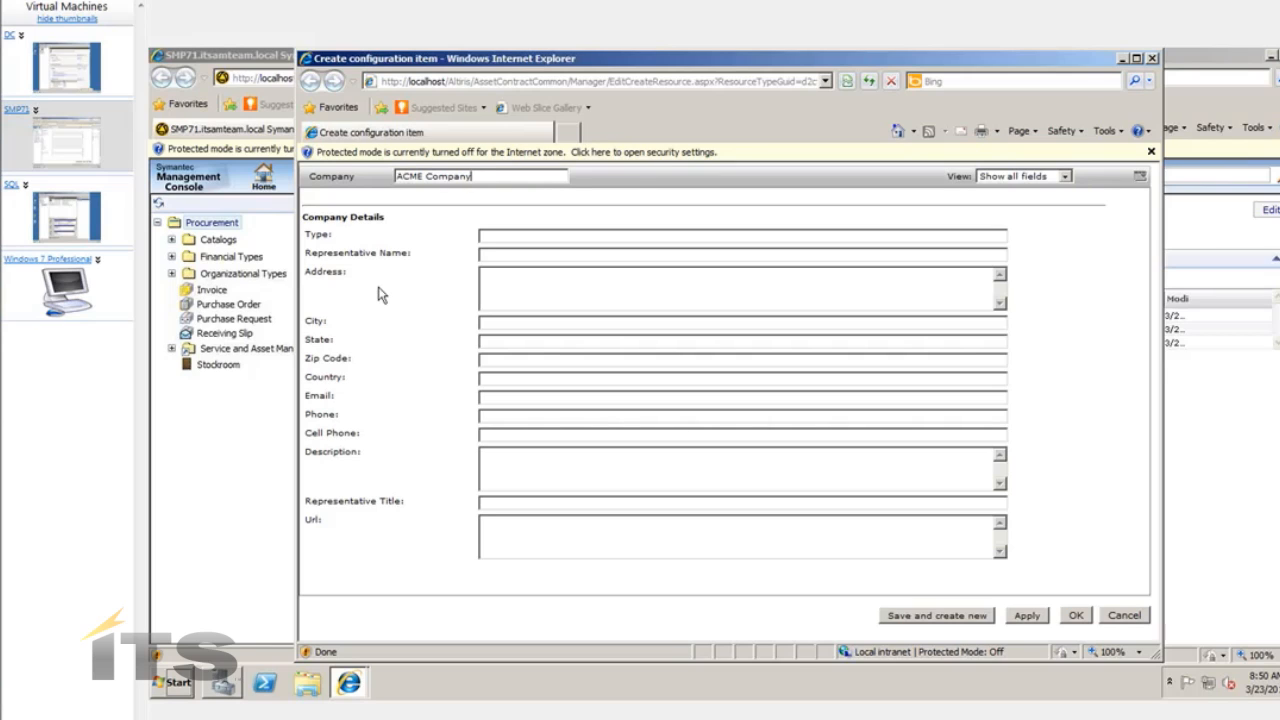
mouse_move(984, 573)
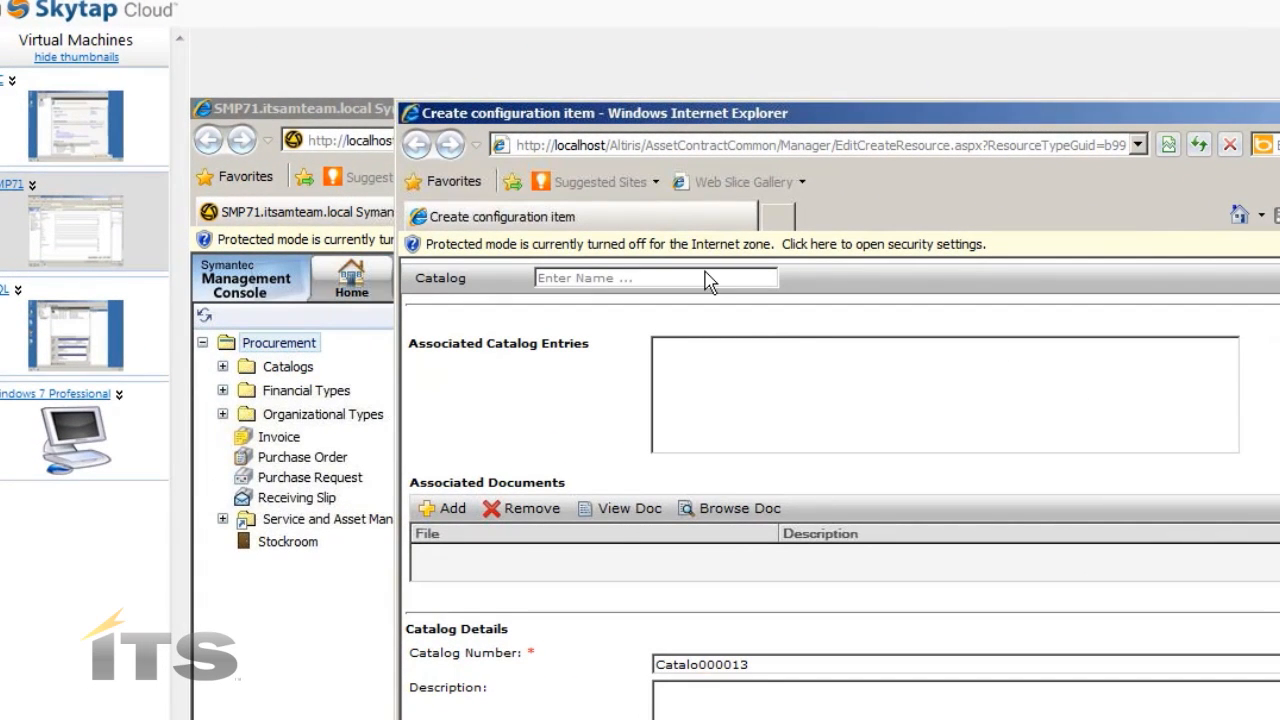
Enter catalog name 'ACME Company Catalog' and catalog number Catalo000013.
click(655, 277)
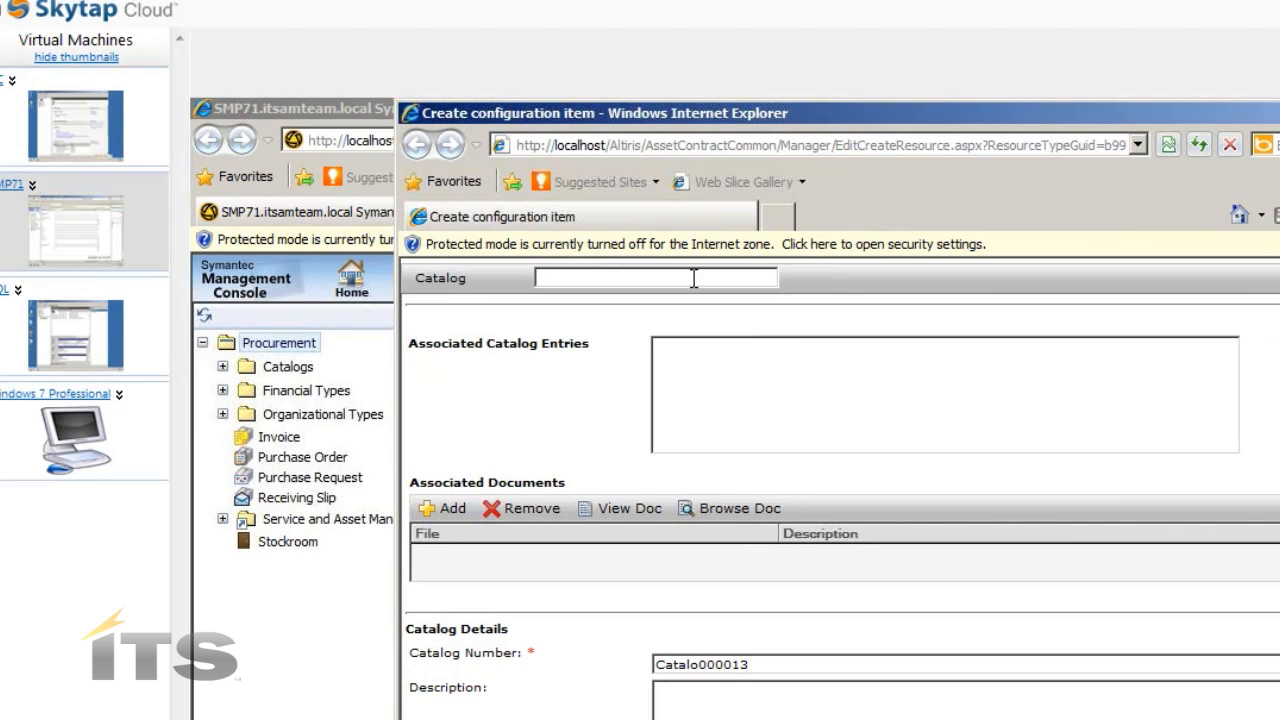
text(ACME Company Catalog)
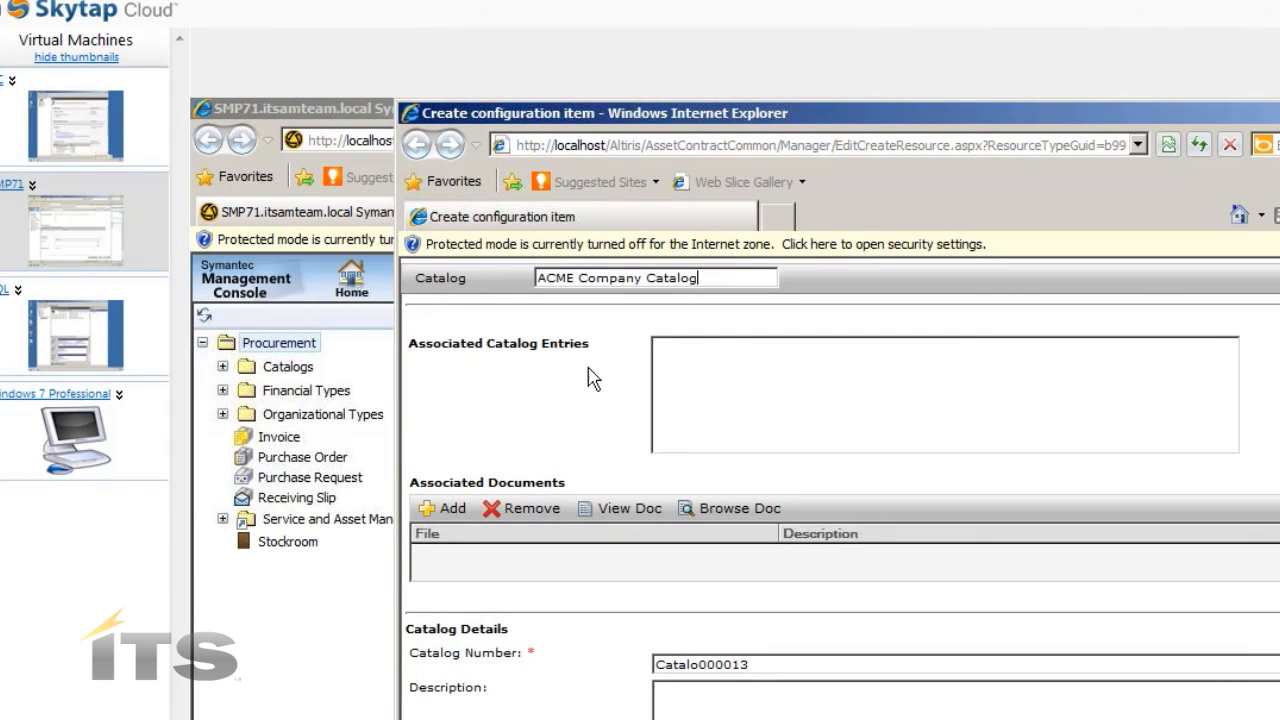
mouse_move(740, 388)
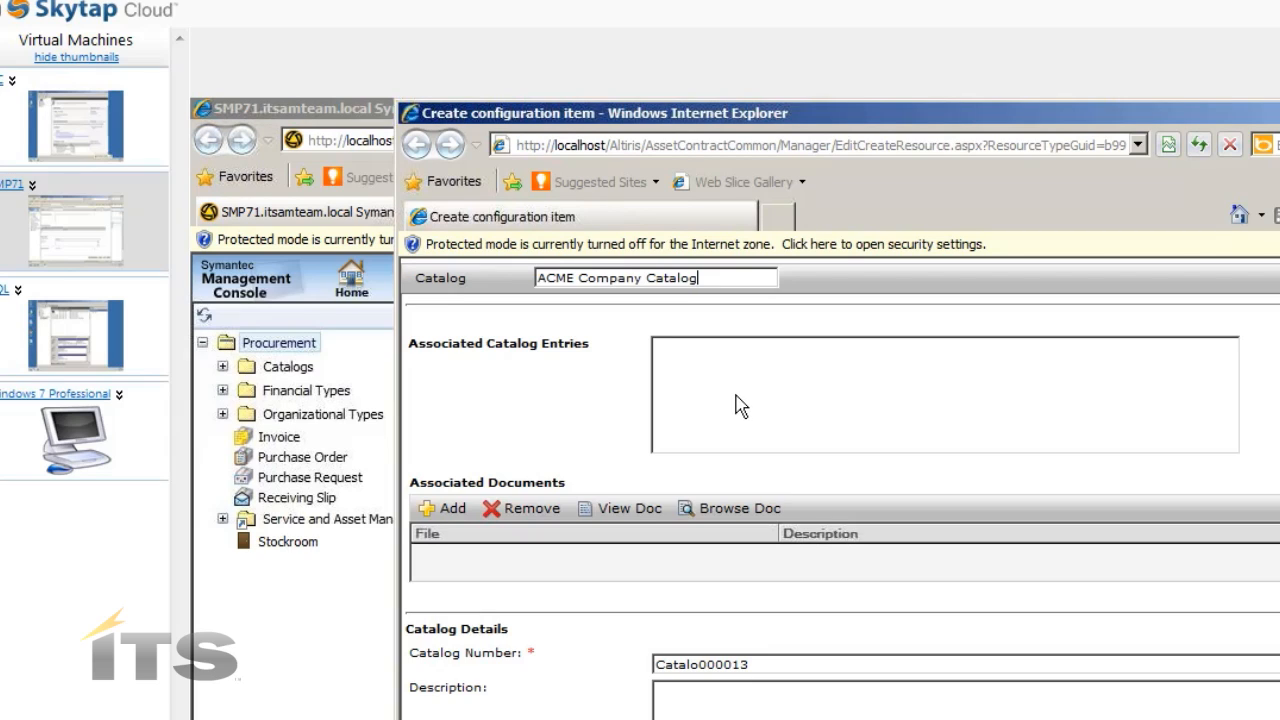
mouse_move(787, 438)
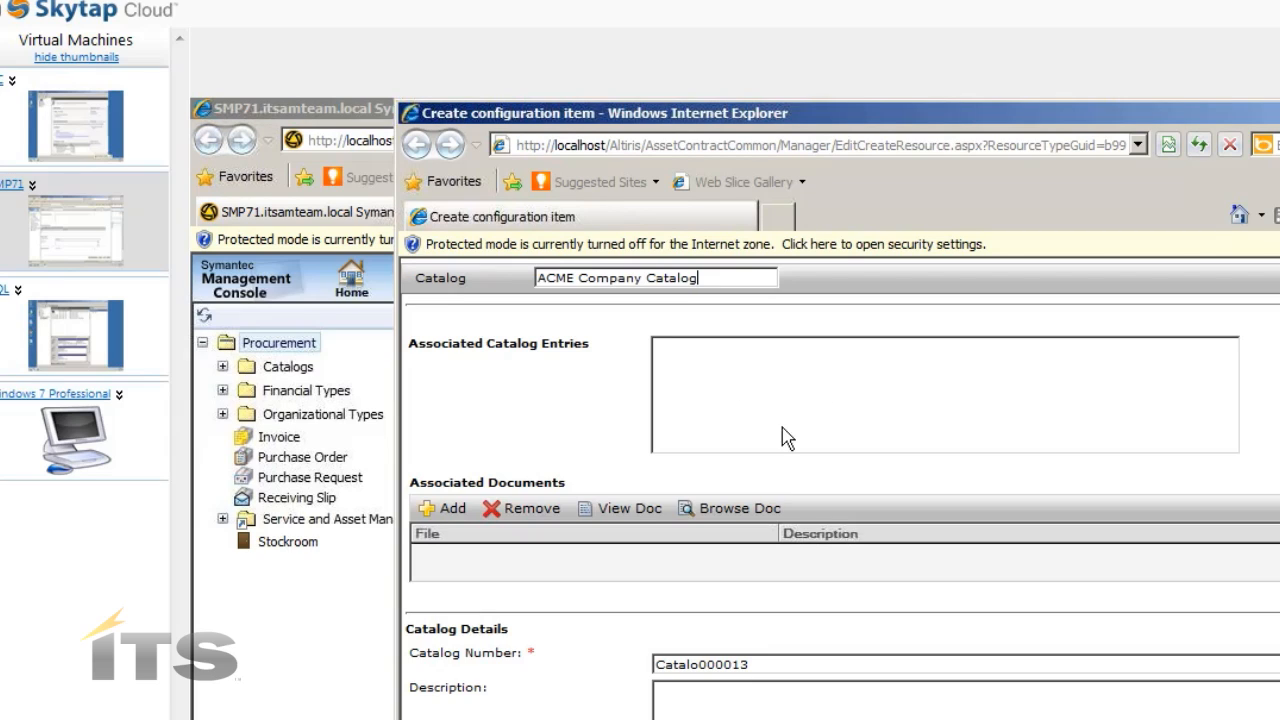
mouse_move(696, 412)
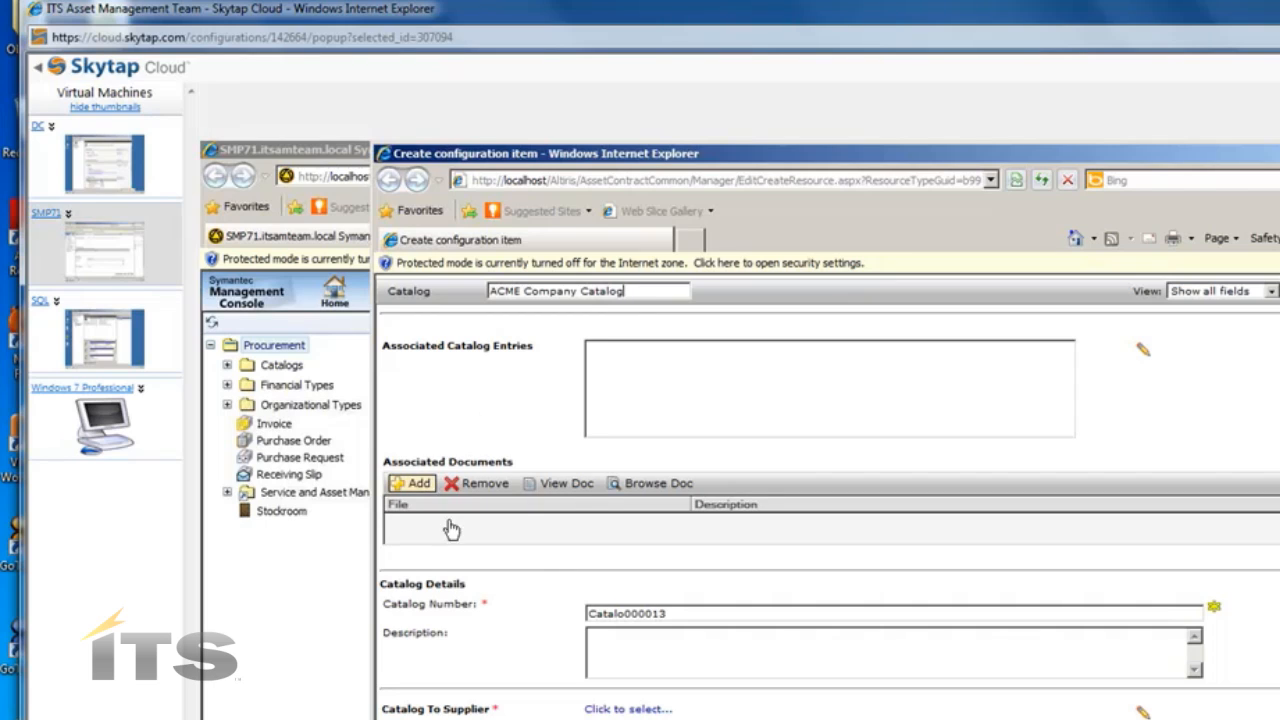
mouse_move(618, 538)
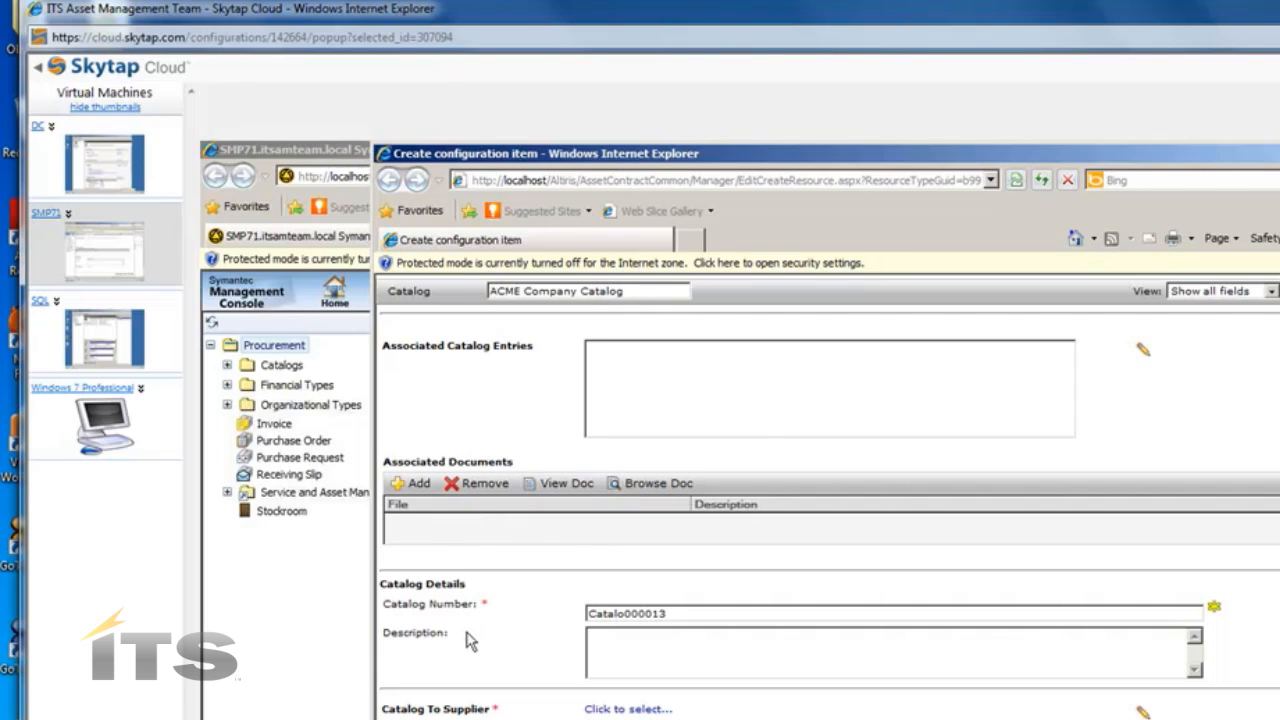
mouse_move(480, 628)
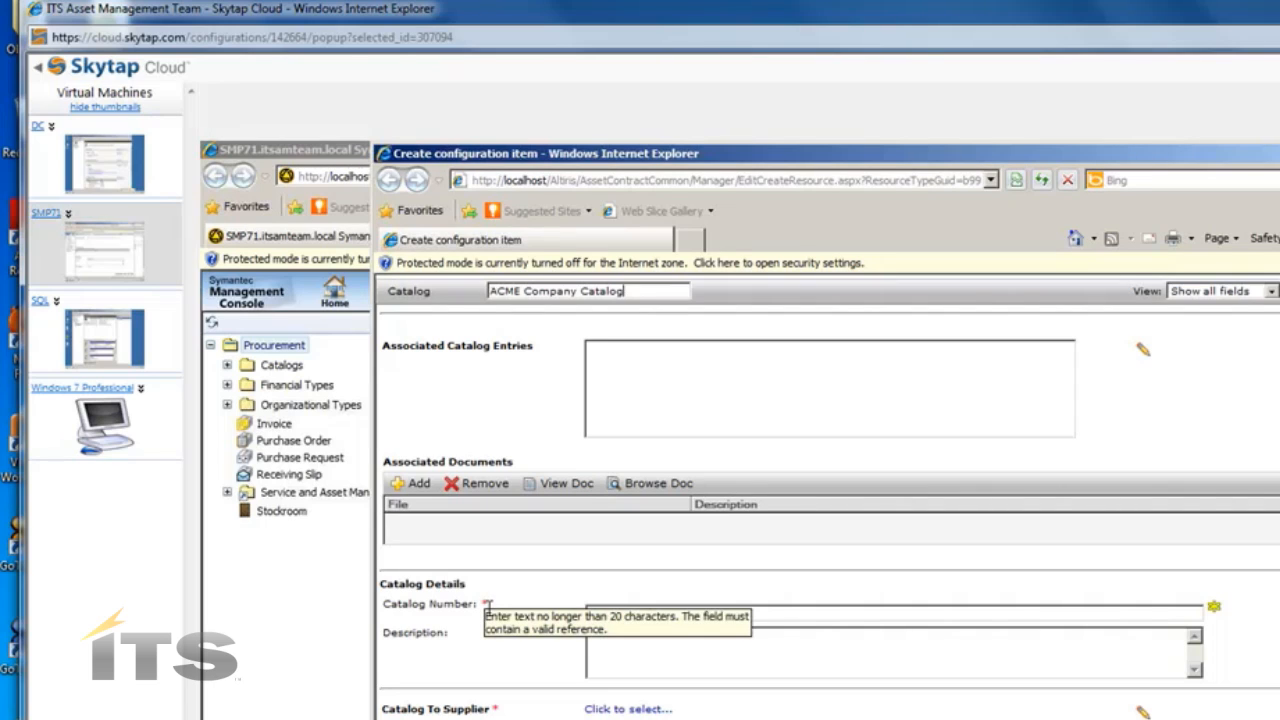
text(Catalo000013)
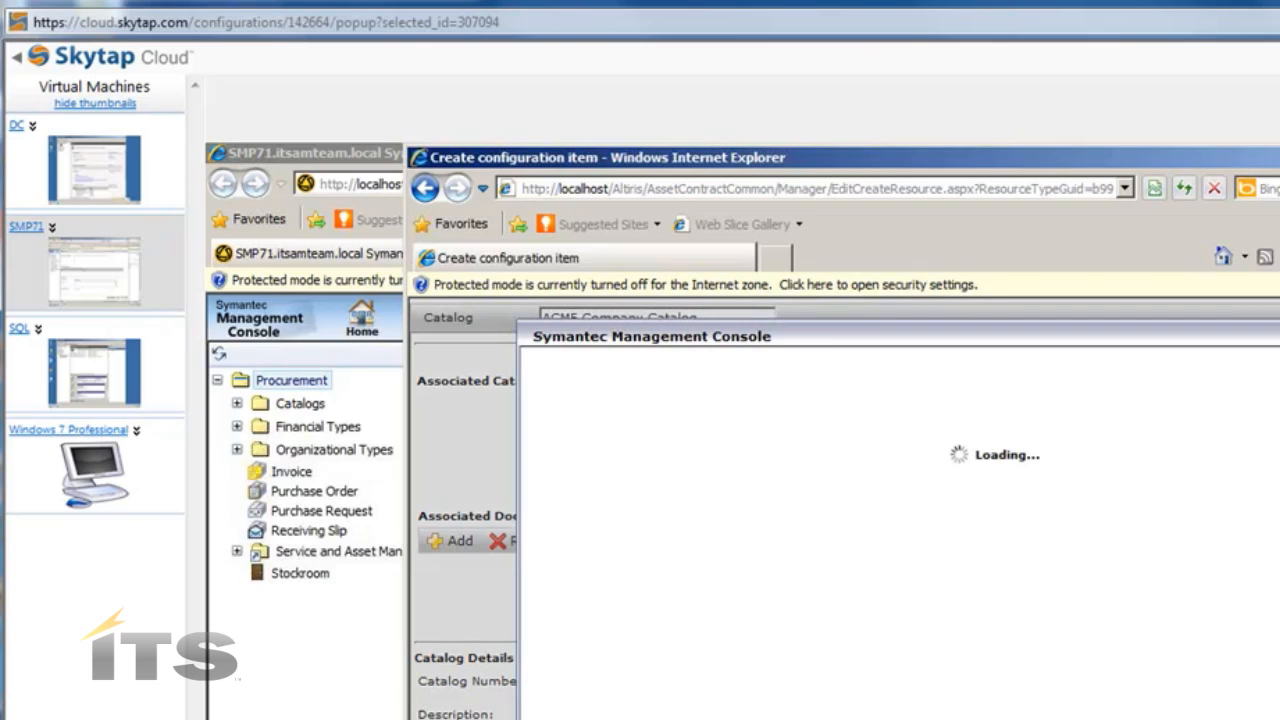
mouse_move(807, 717)
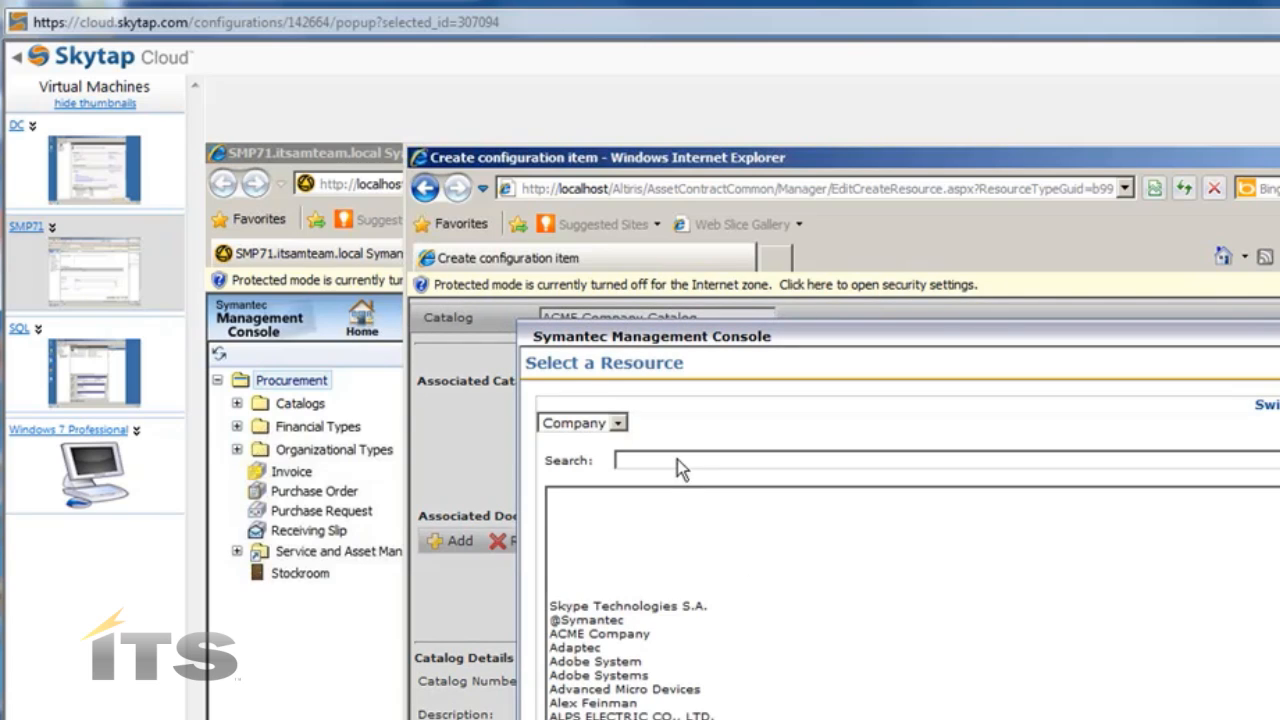
Set ACME Company as the catalog's supplier, then save and close the catalog window.
click(598, 633)
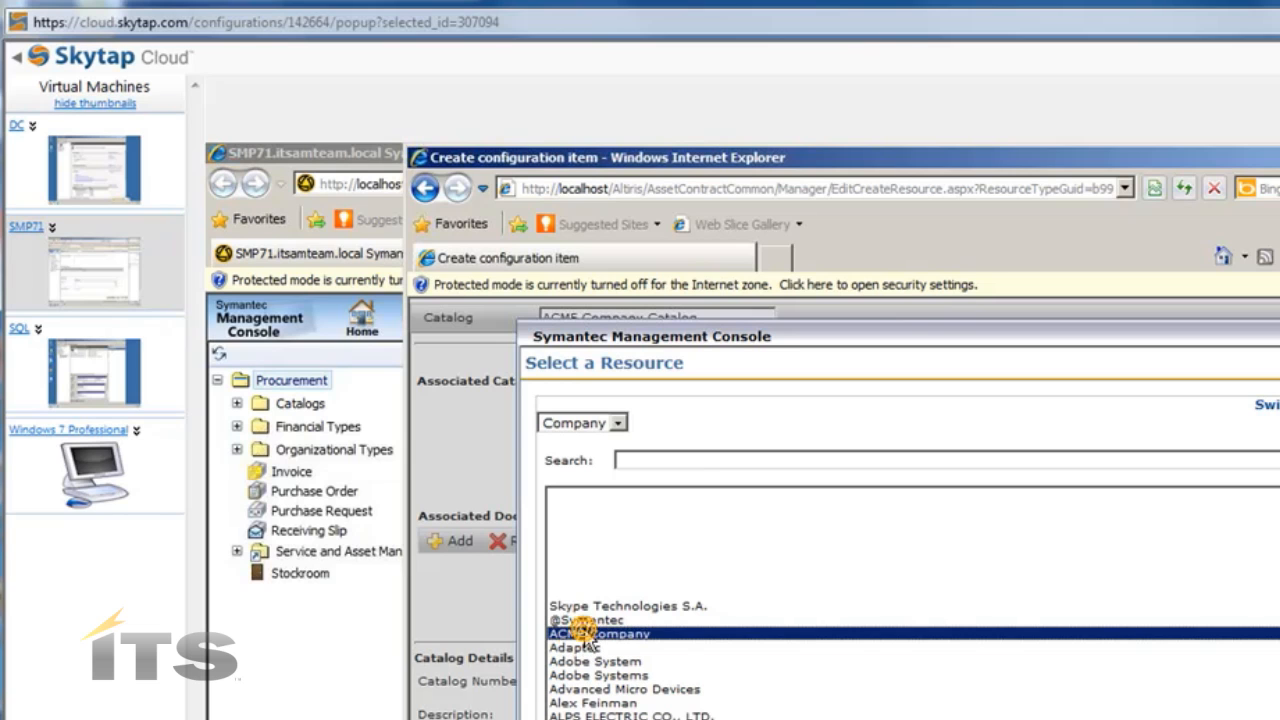
scroll(down, 3)
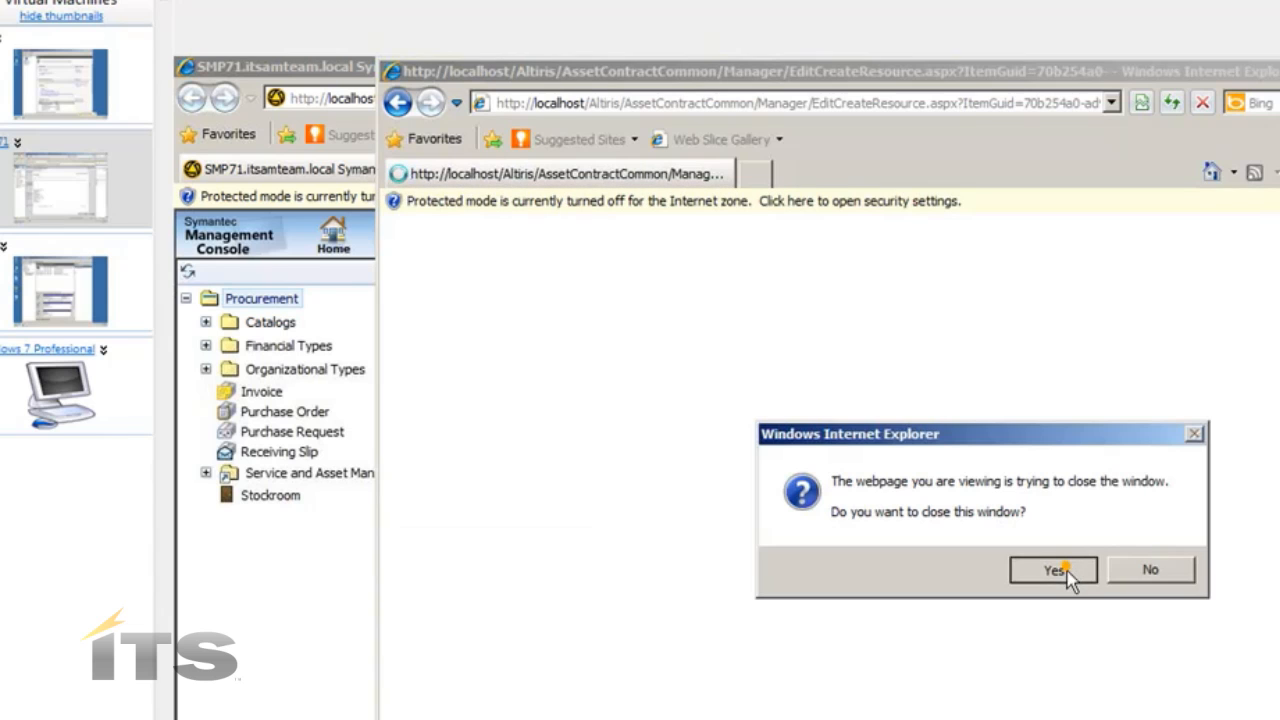
click(1052, 570)
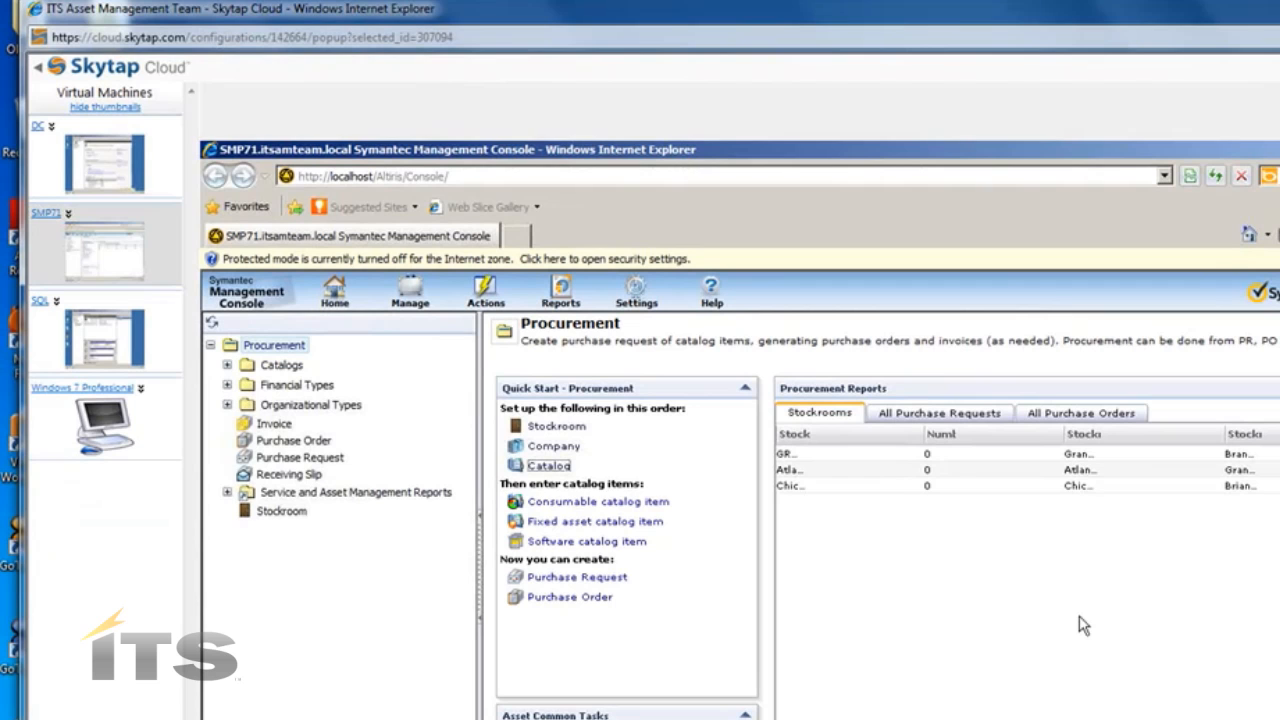
mouse_move(988, 611)
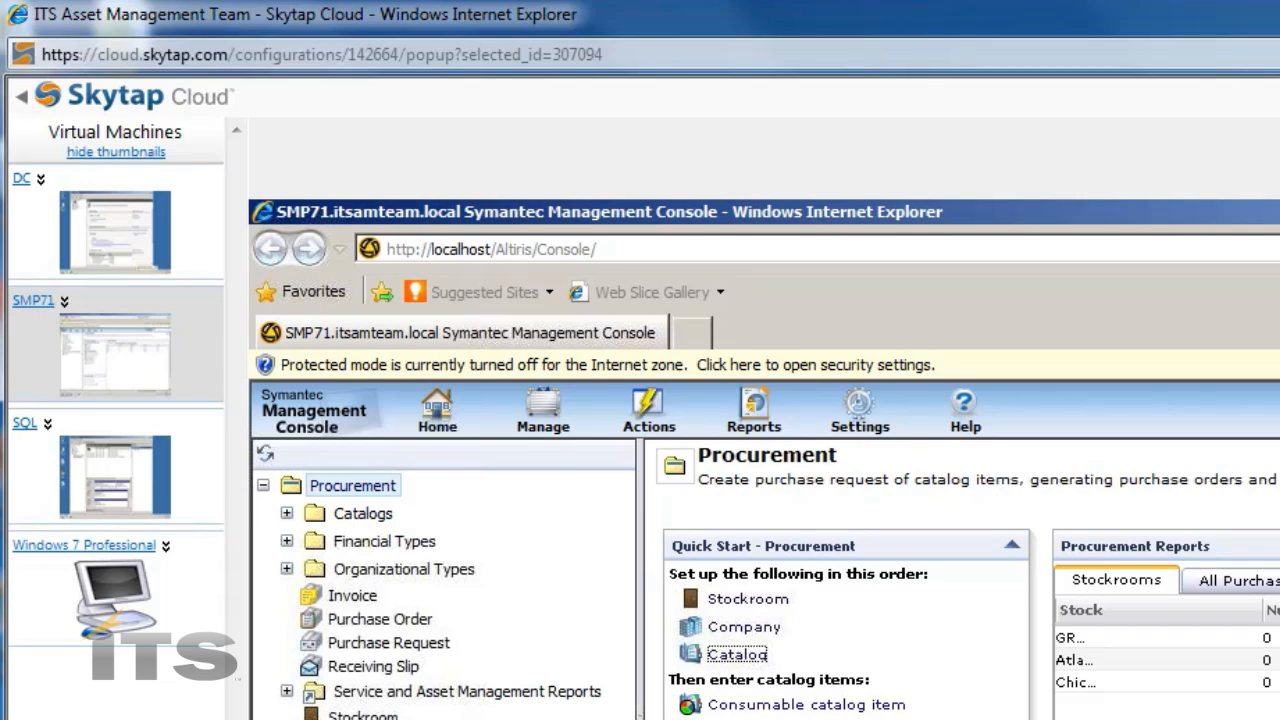
mouse_move(977, 630)
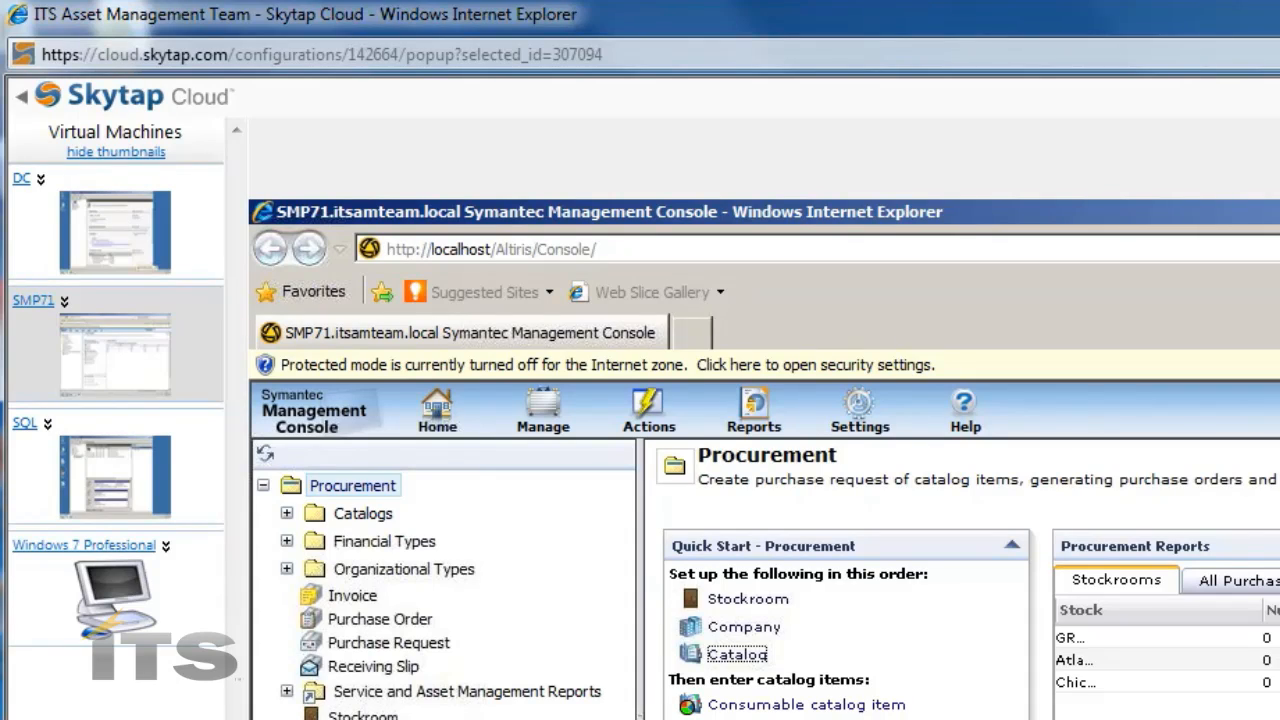
mouse_move(905, 662)
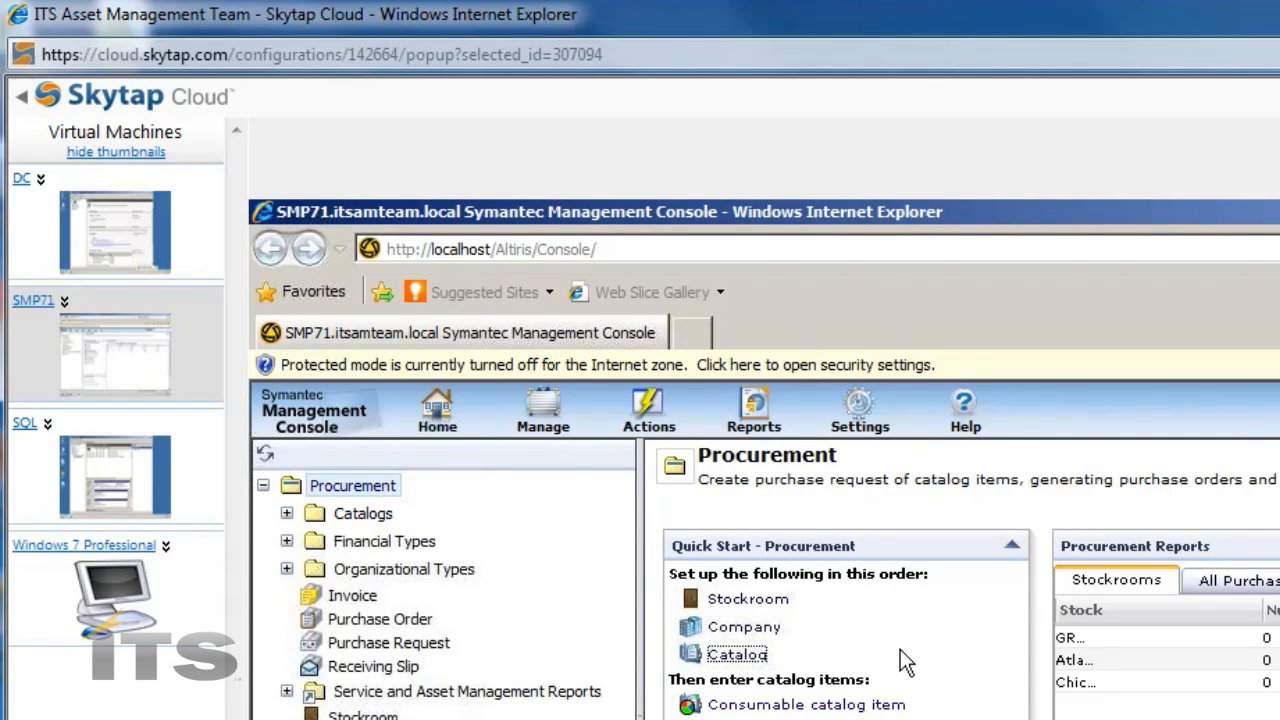
mouse_move(785, 712)
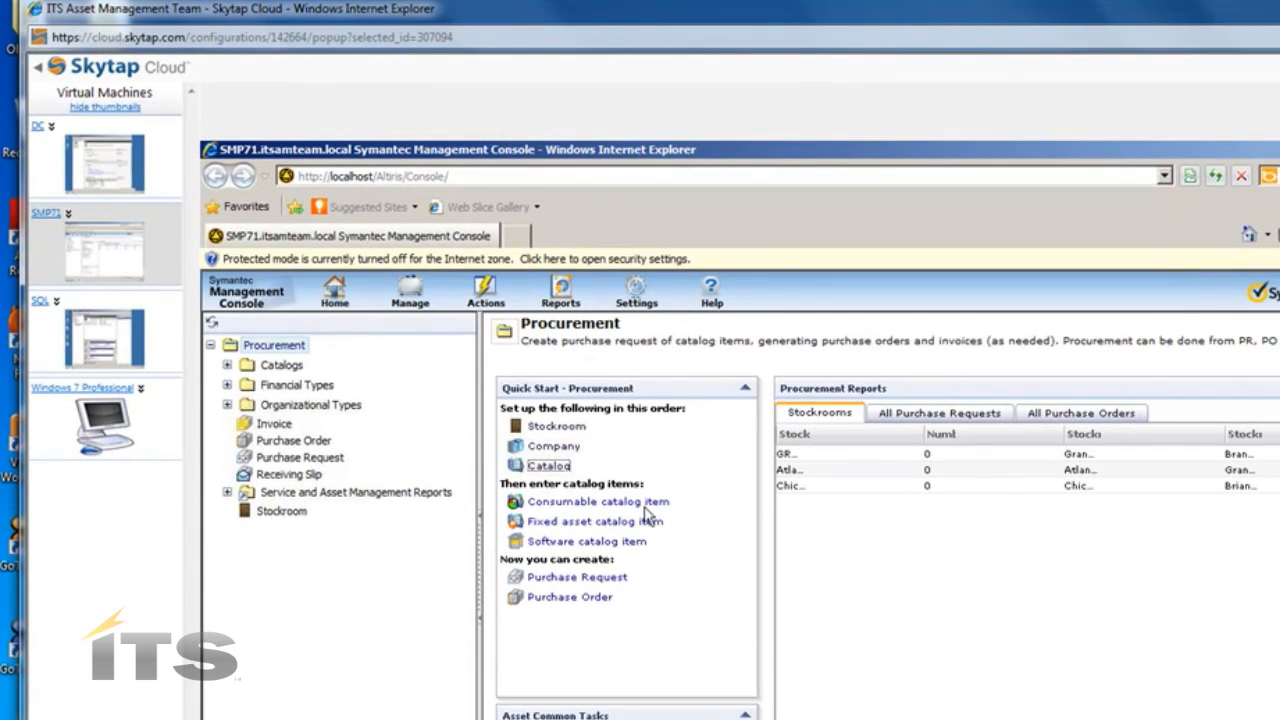
mouse_move(630, 570)
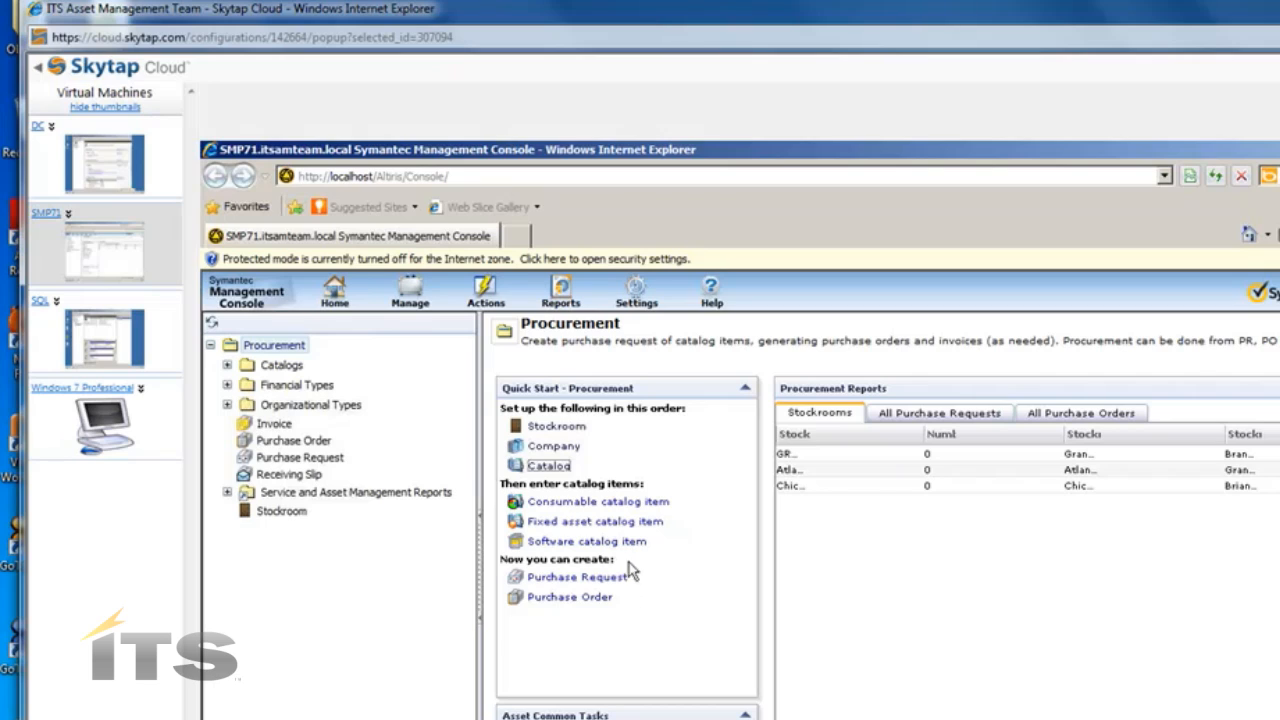
mouse_move(637, 617)
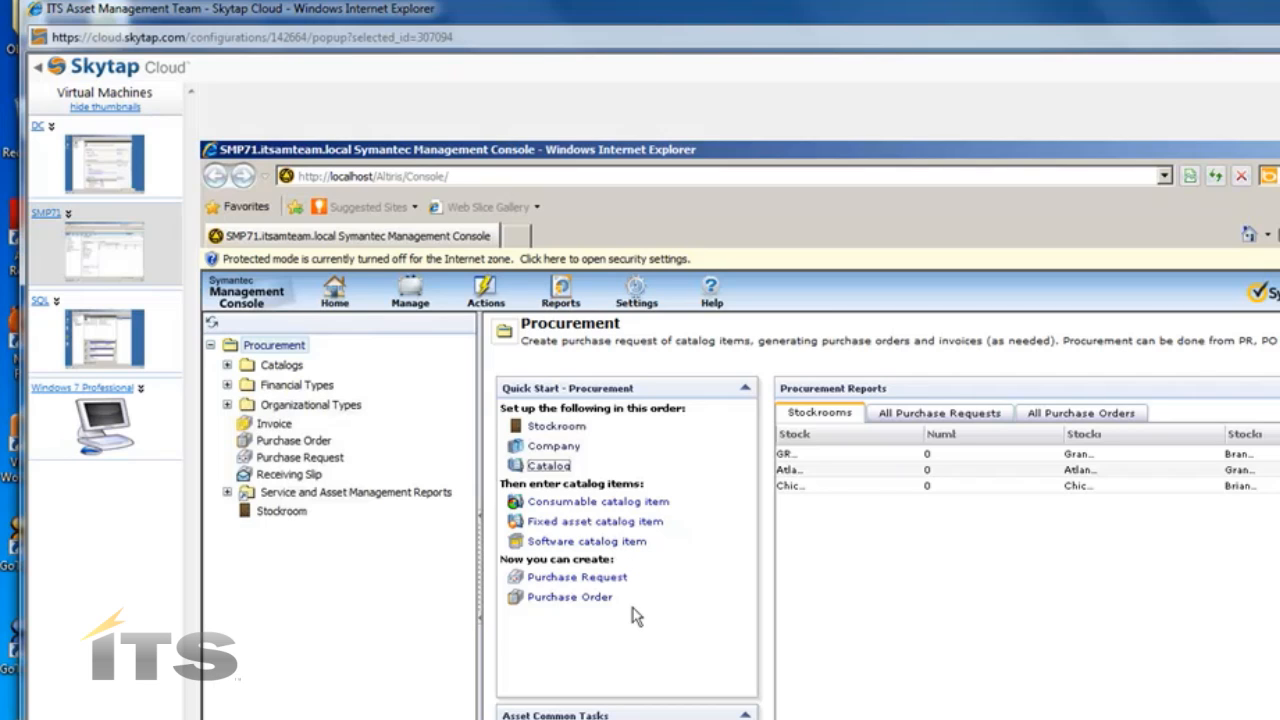
mouse_move(648, 640)
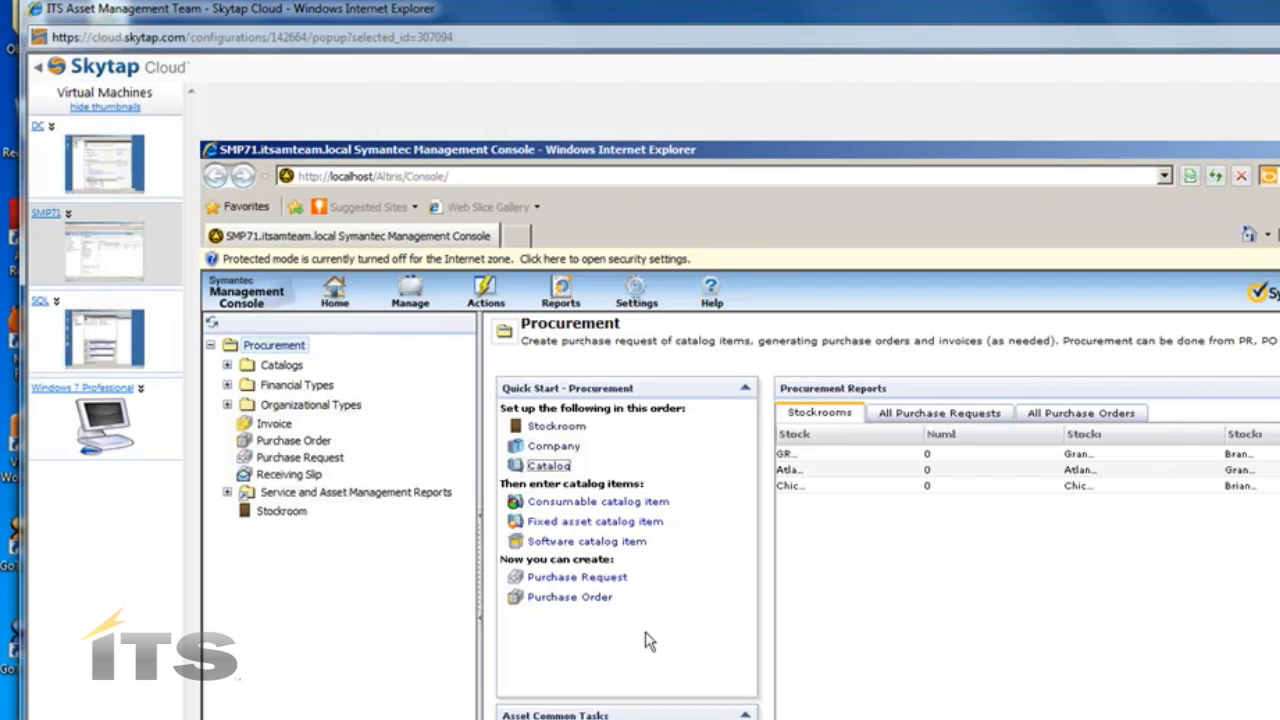
mouse_move(687, 527)
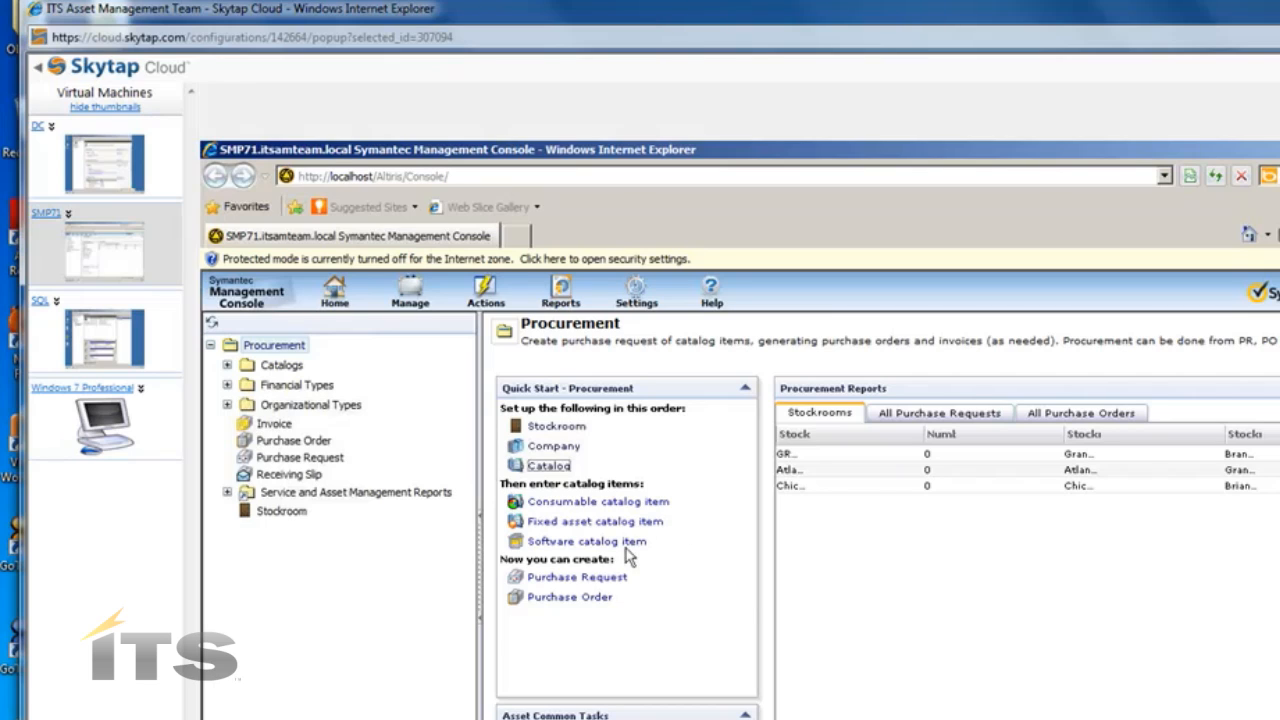
mouse_move(587, 541)
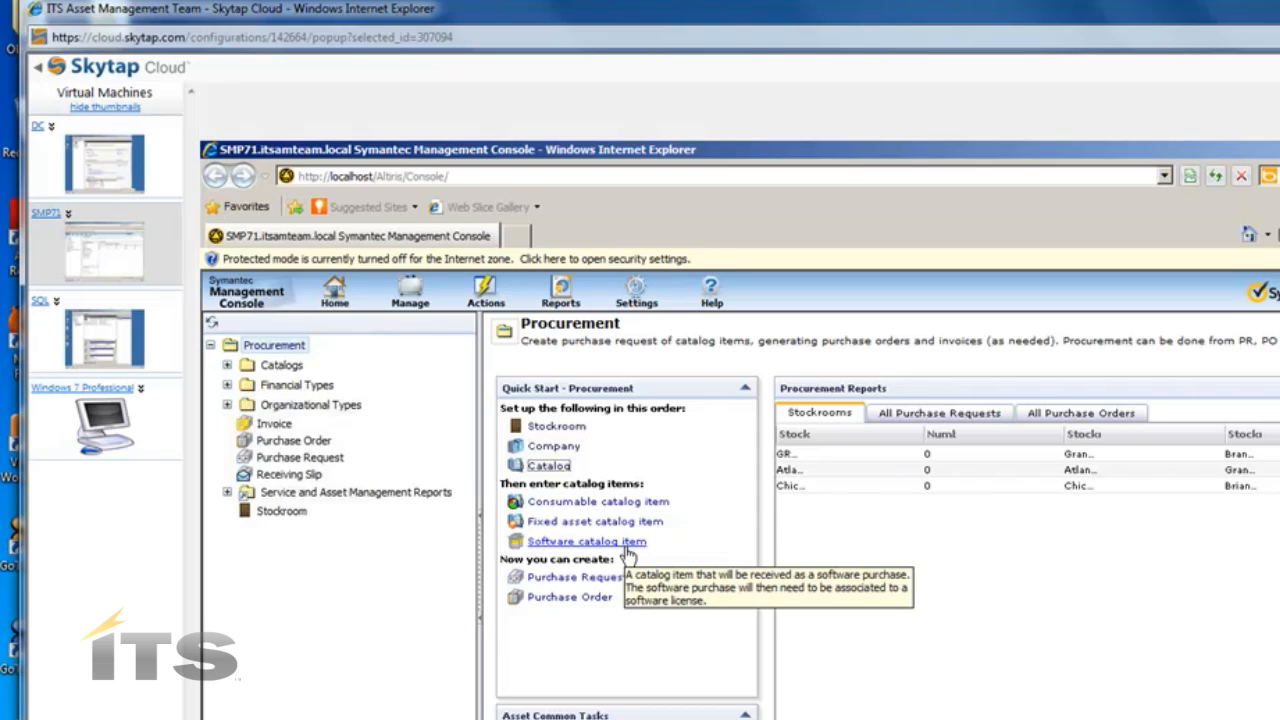
mouse_move(627, 553)
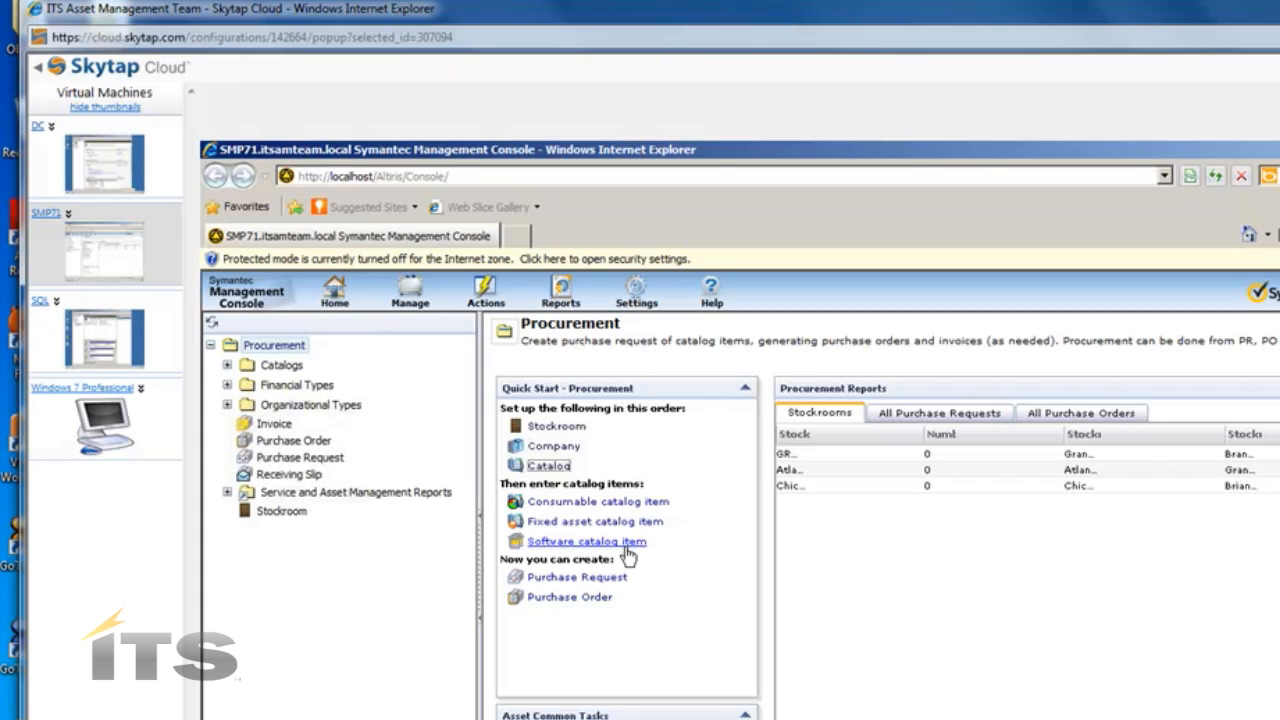
mouse_move(622, 556)
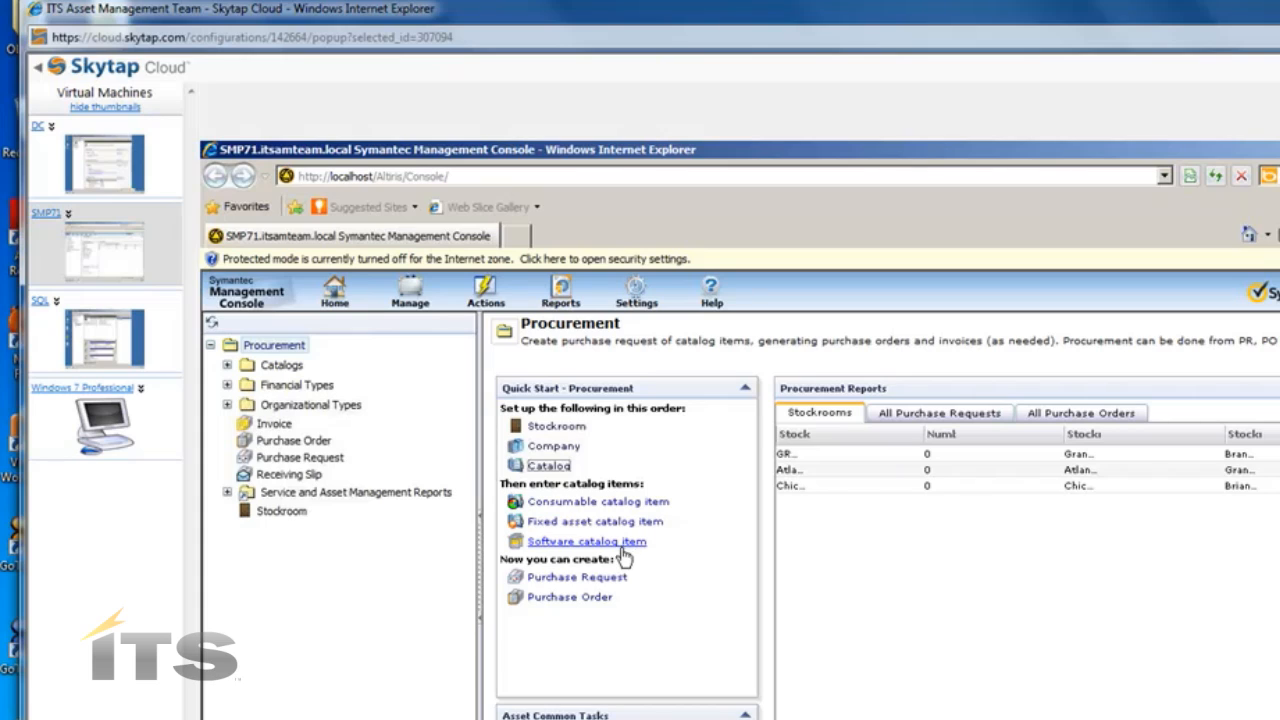